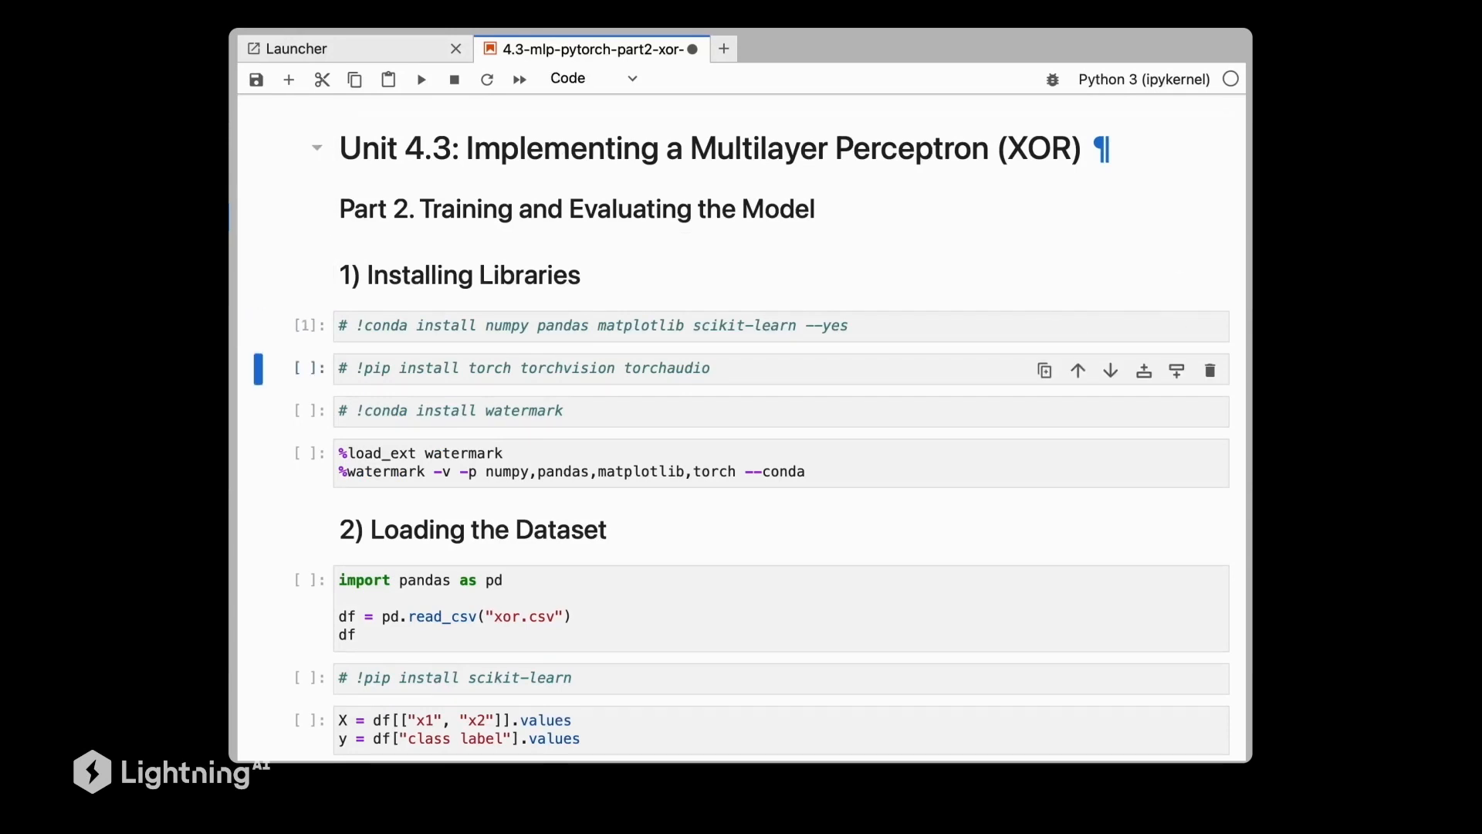
- Scroll down past the DataLoader cells to the empty cell under '6) Training Loop'
scroll(down, 3)
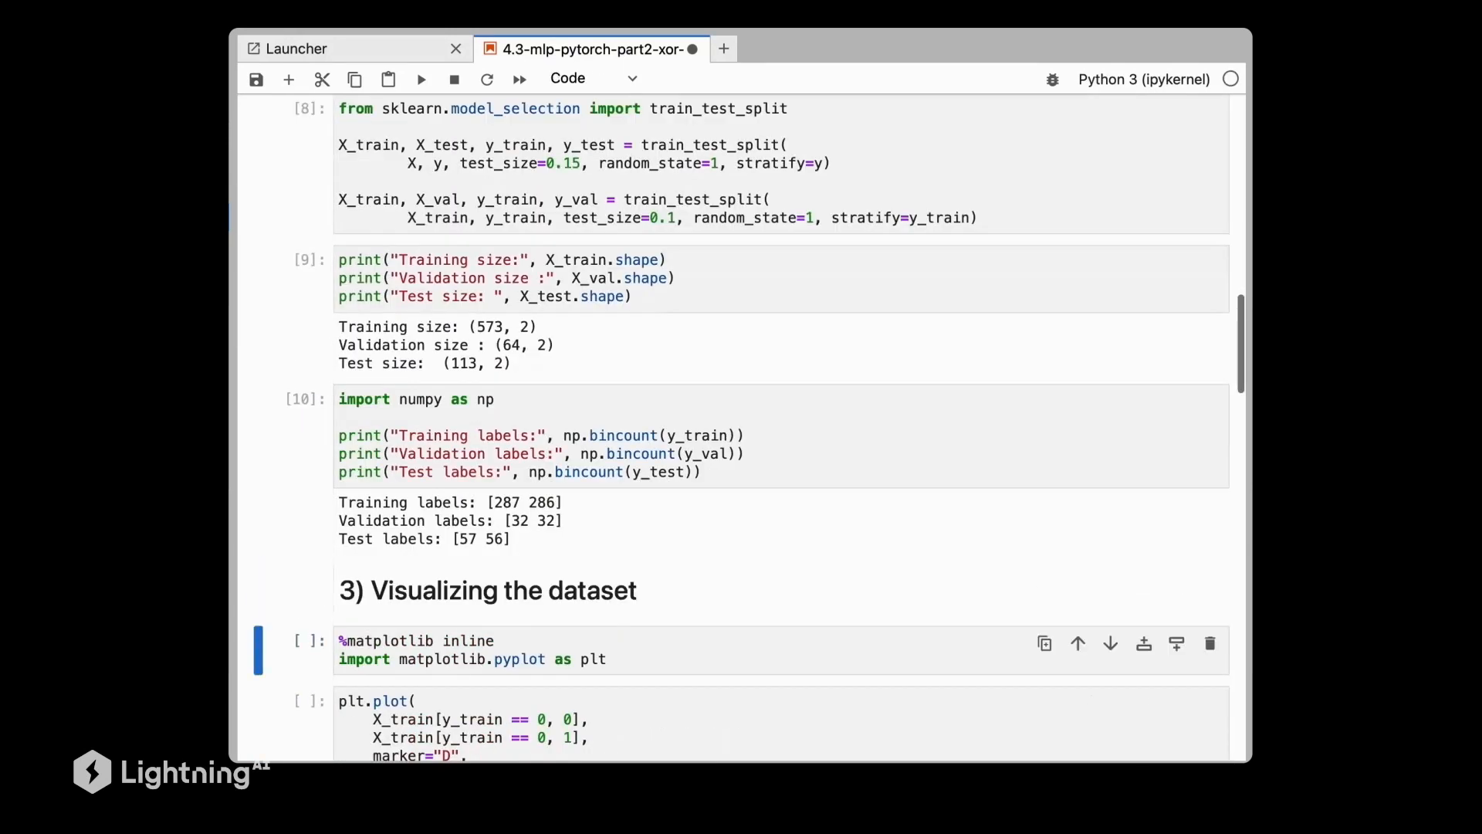
scroll(down, 3)
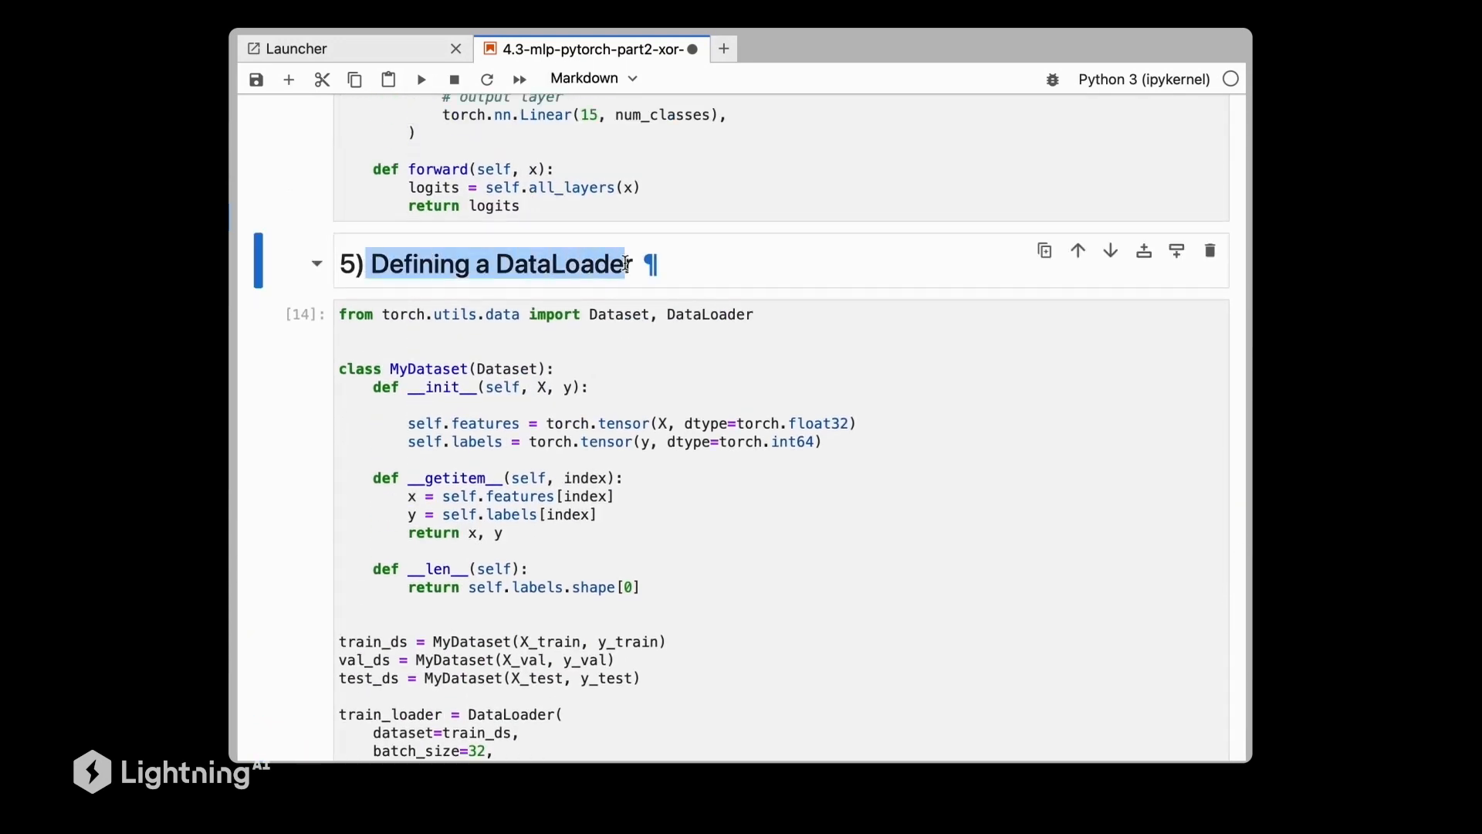
scroll(down, 3)
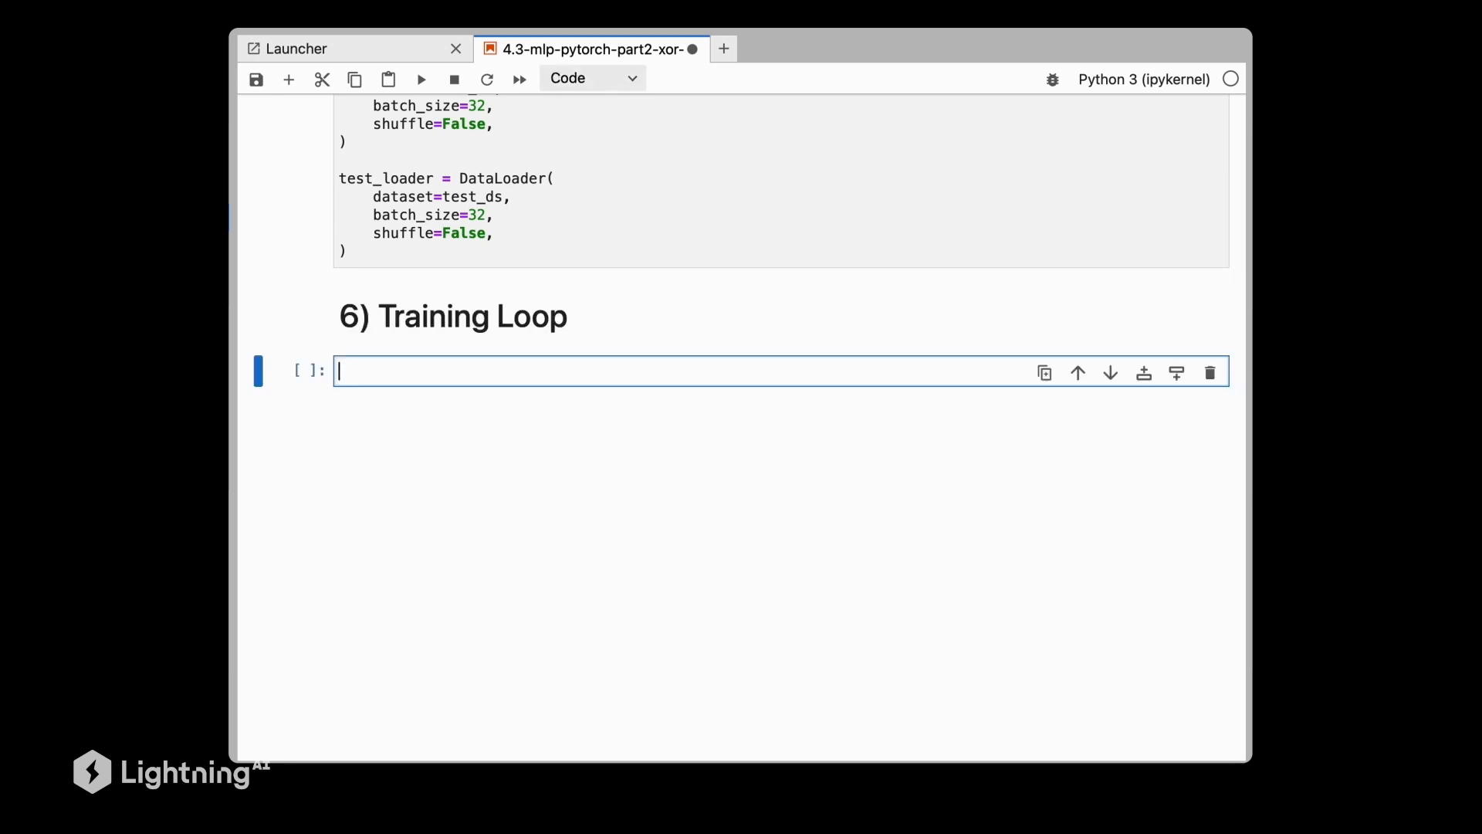
- Write compute_accuracy, then start a training cell with seed, model, SGD optimizer and 10 epochs
scroll(down, 3)
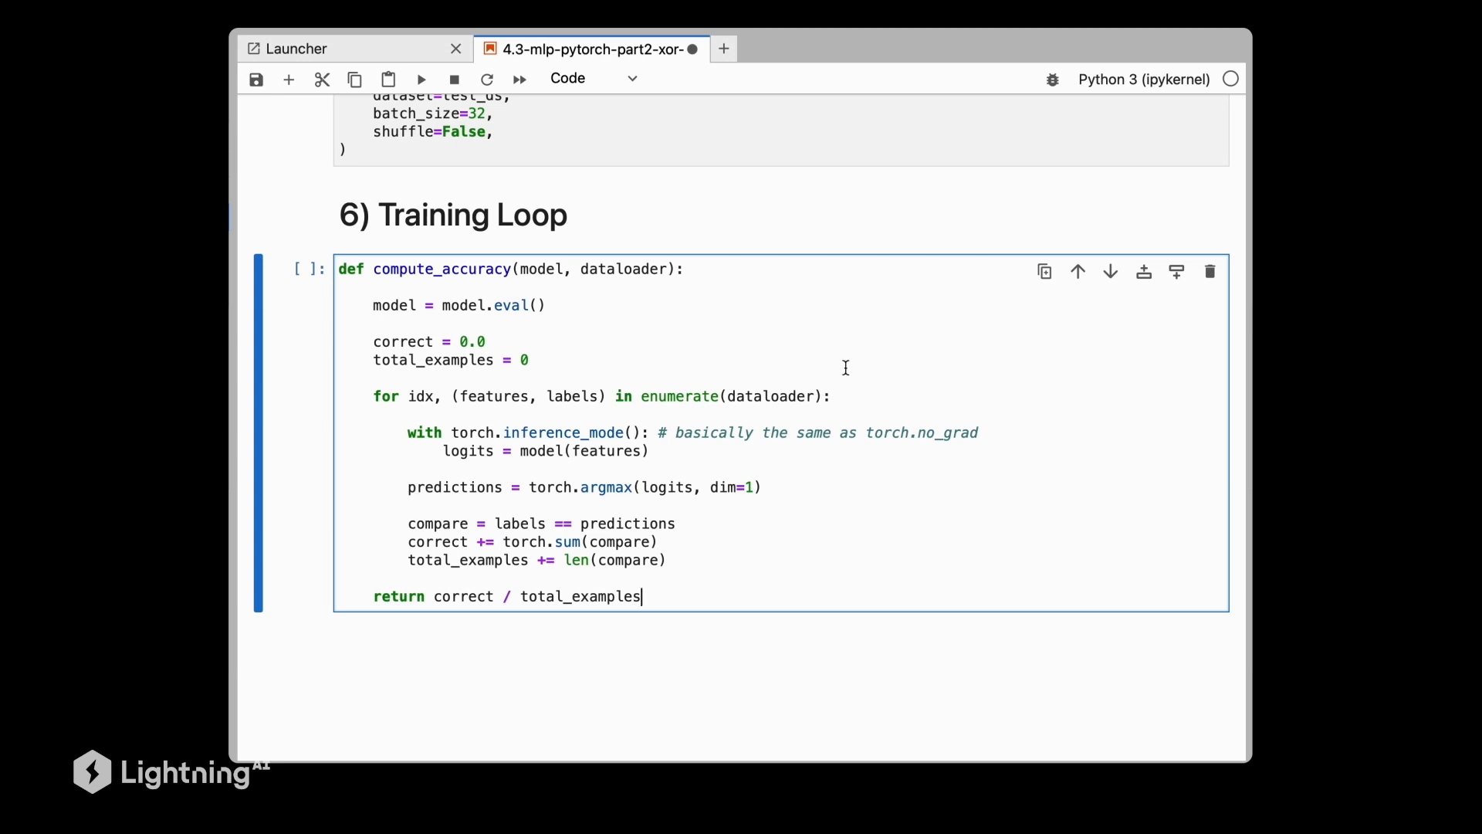
mouse_move(781, 388)
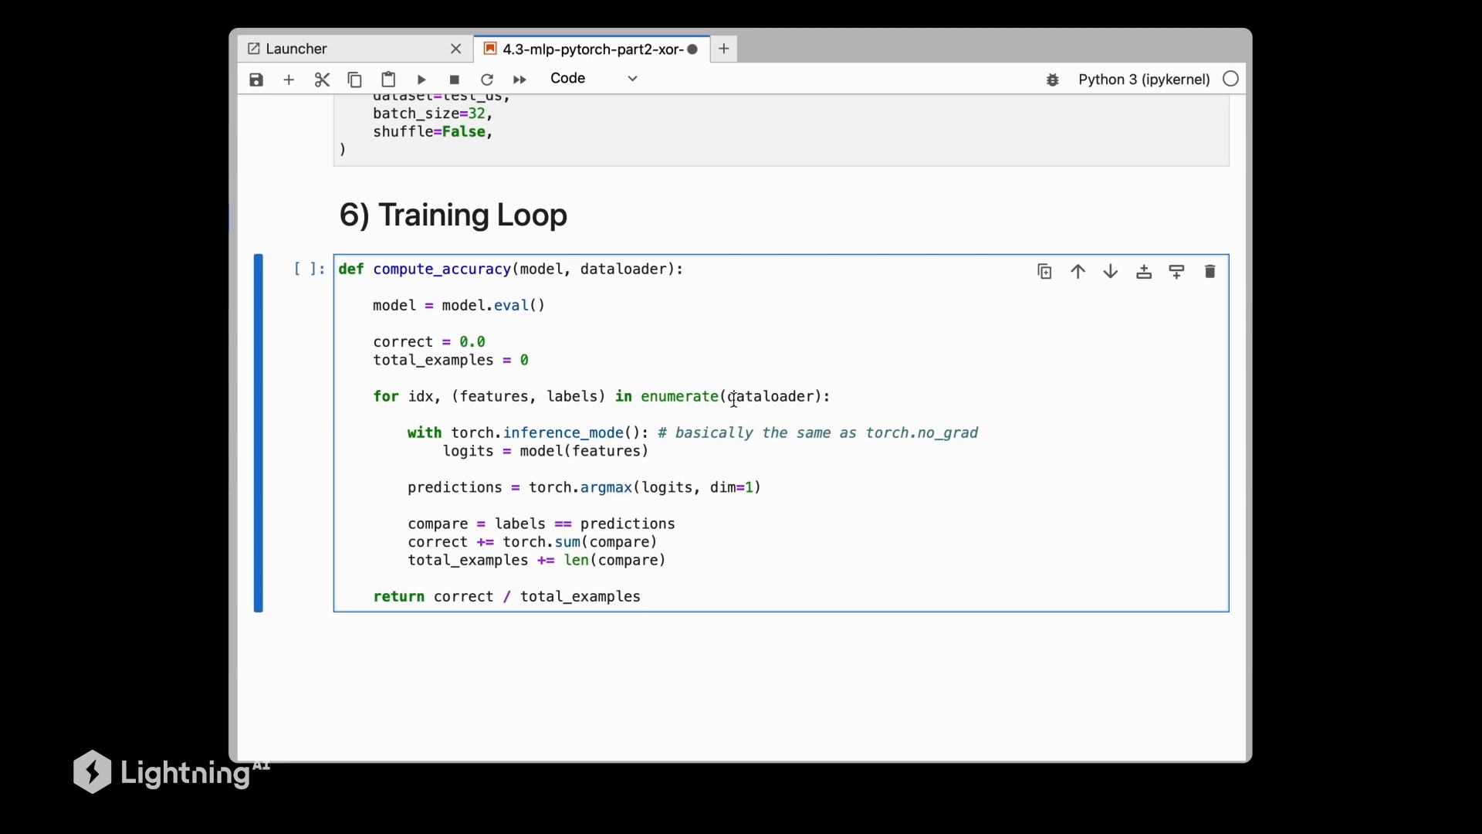
double_click(771, 395)
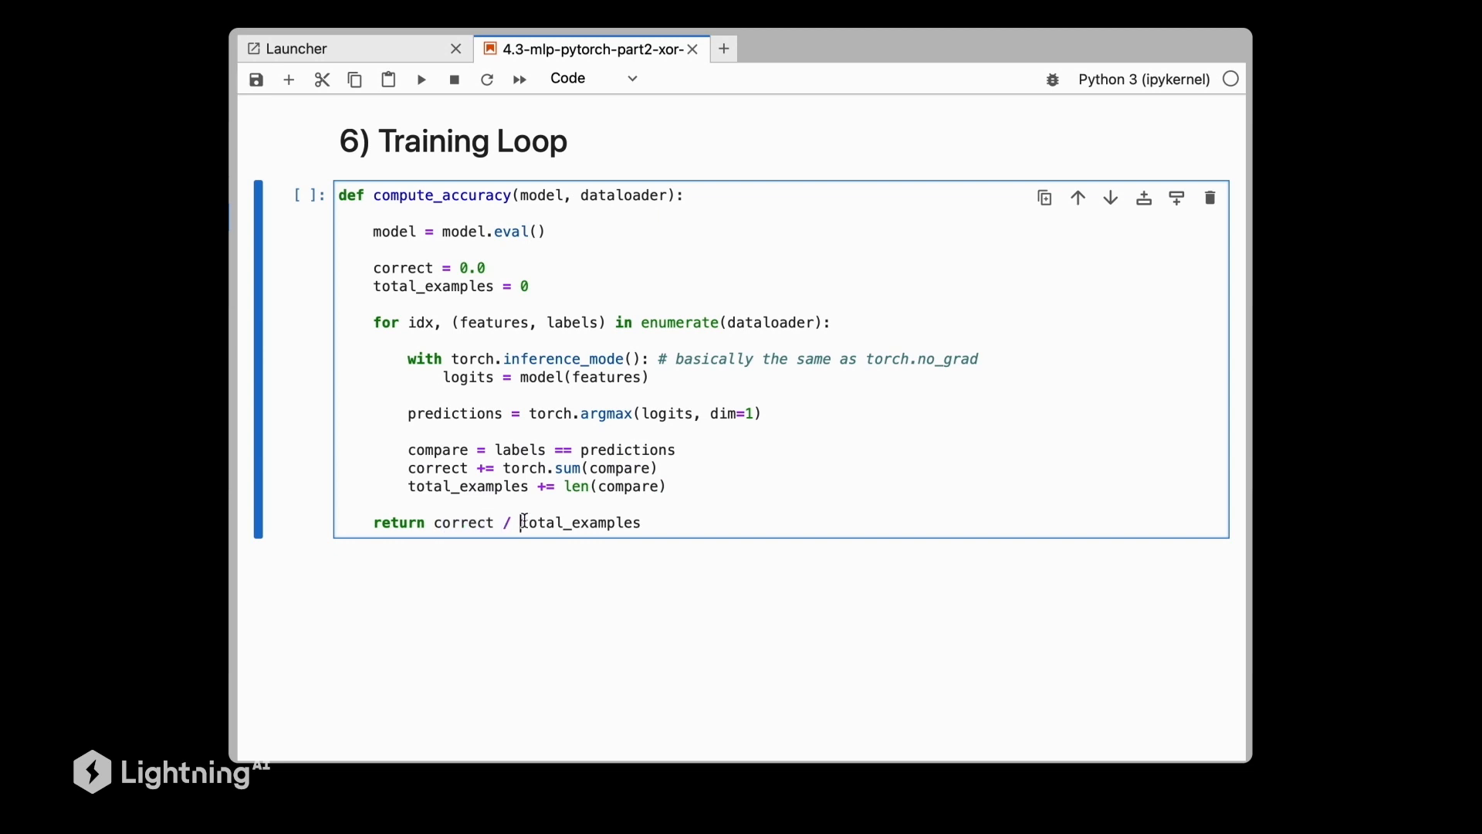
double_click(580, 522)
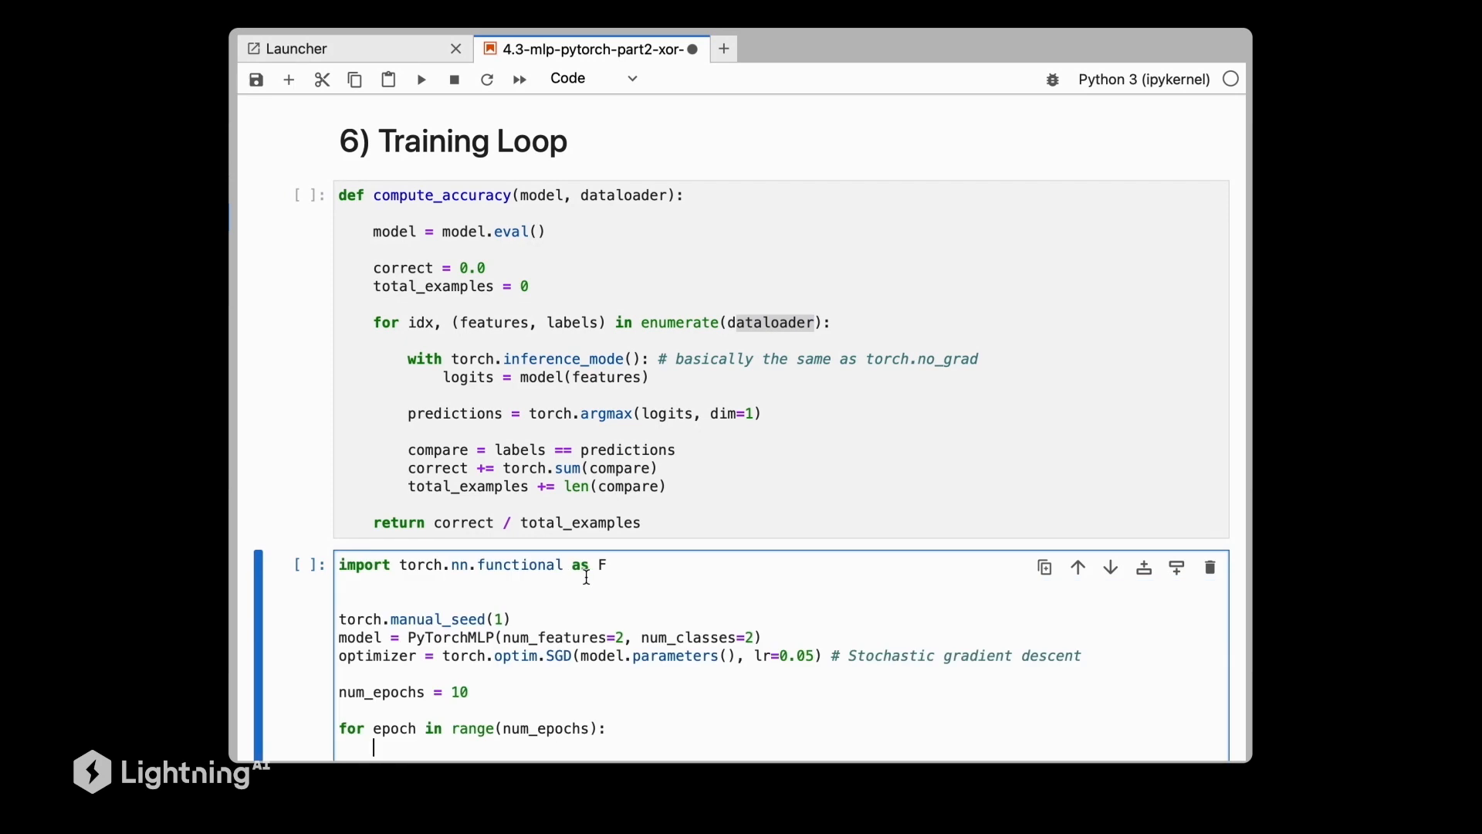
- Loop over train_loader computing logits and F.cross_entropy loss, then zero_grad and backward
scroll(down, 3)
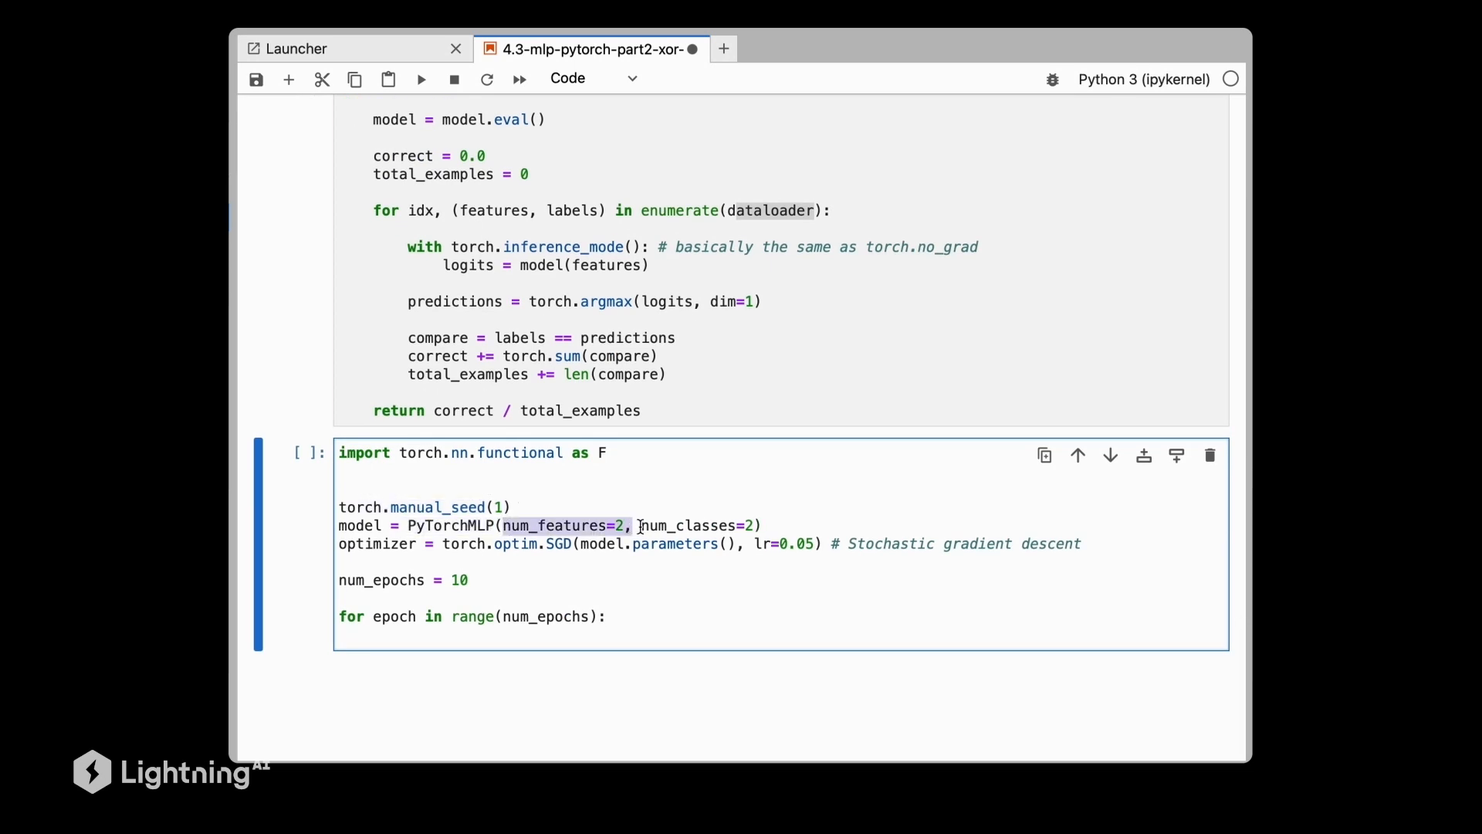
double_click(690, 526)
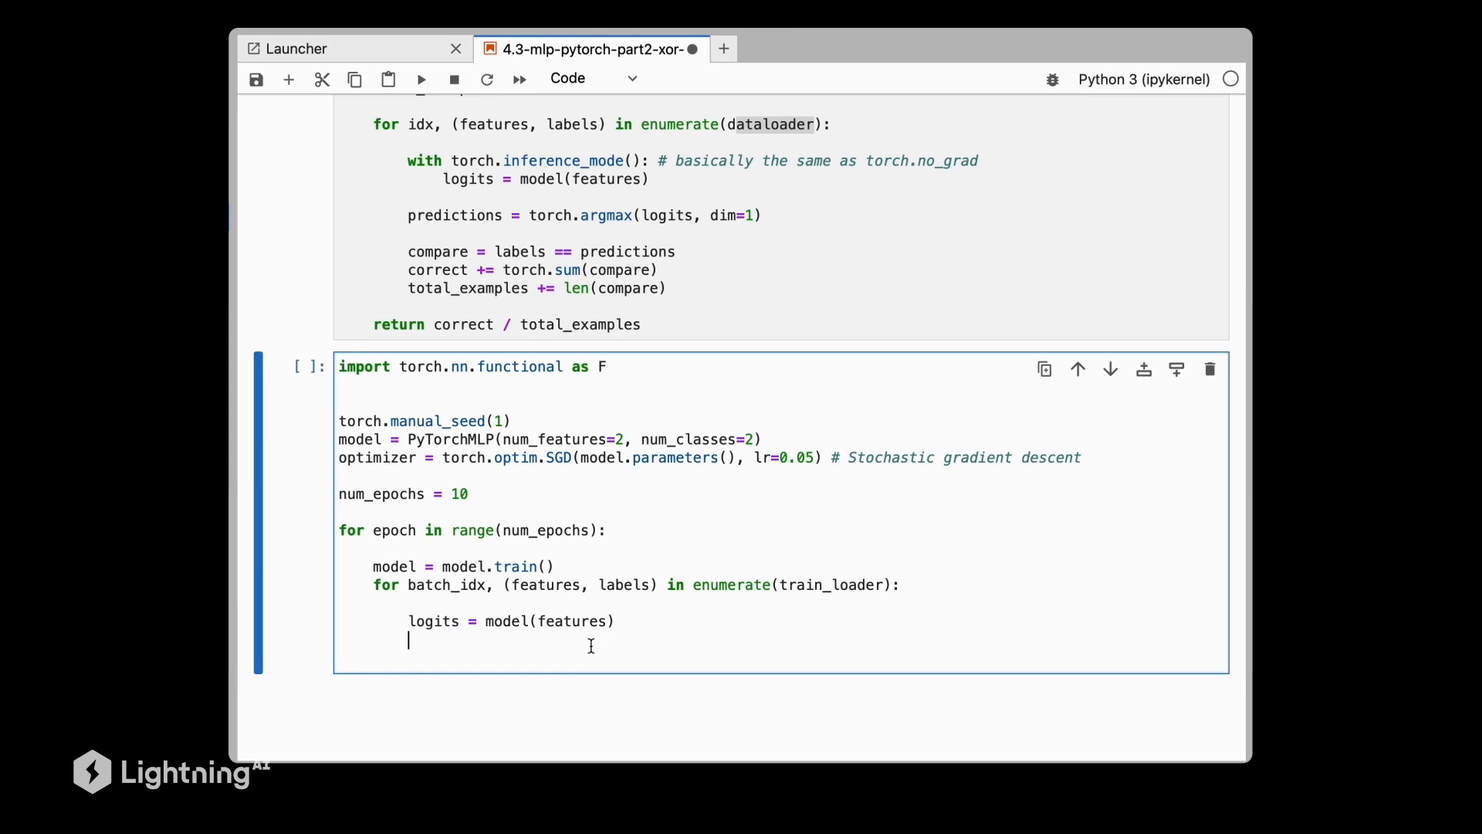
text(loss = F.cross_entropy(logits, labels) # Loss function)
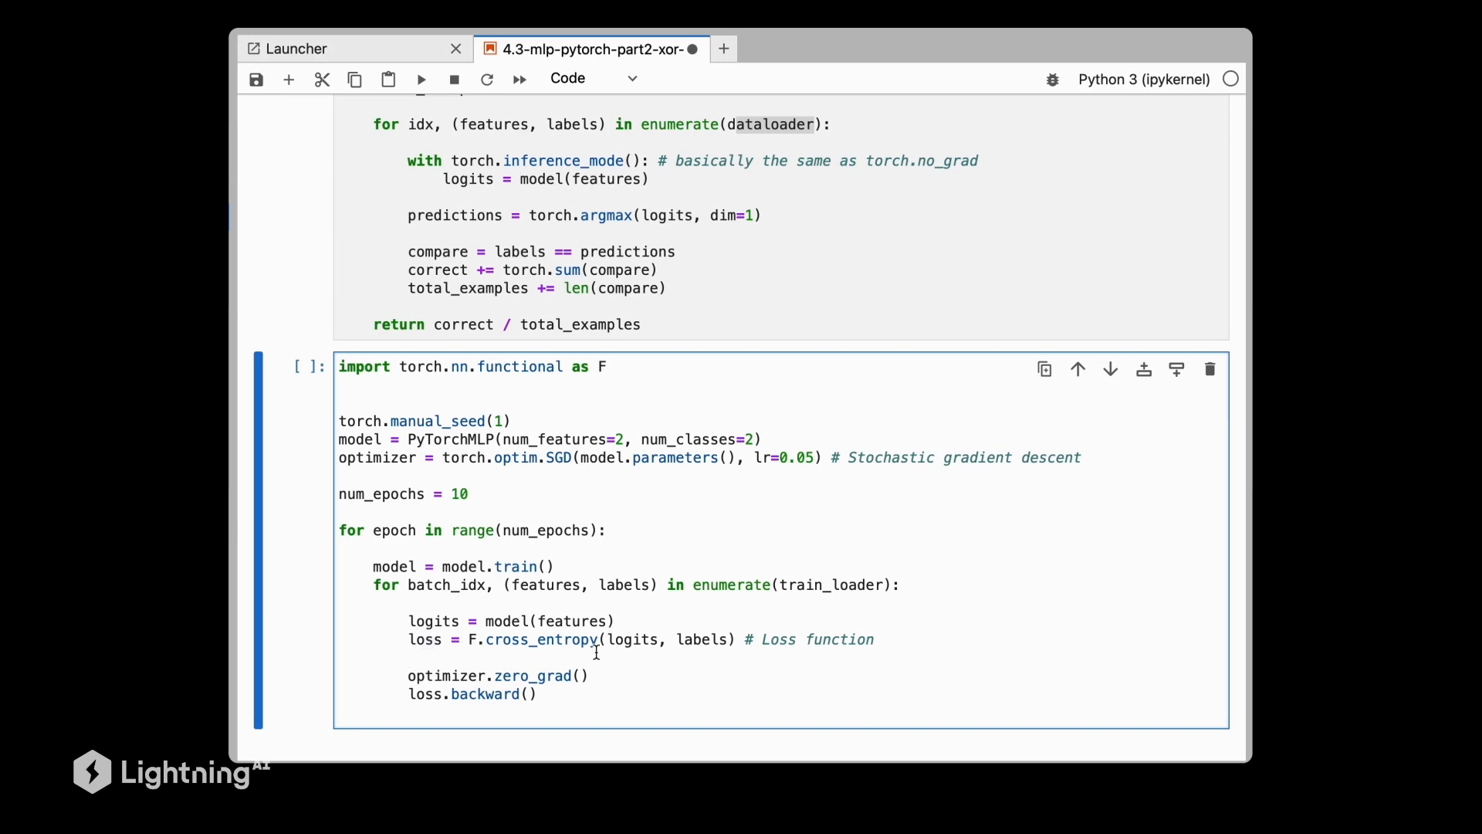
double_click(537, 639)
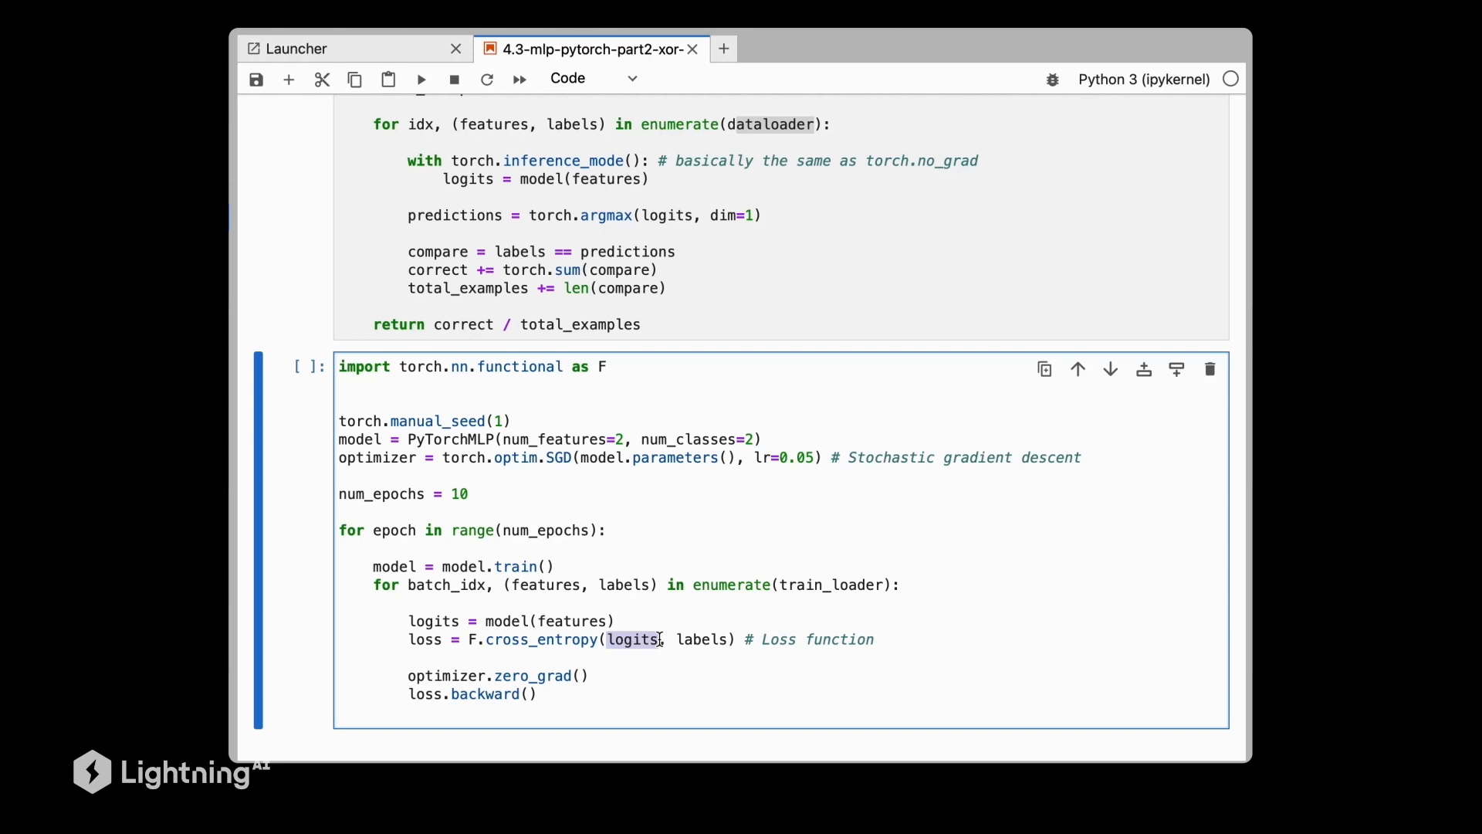
scroll(down, 3)
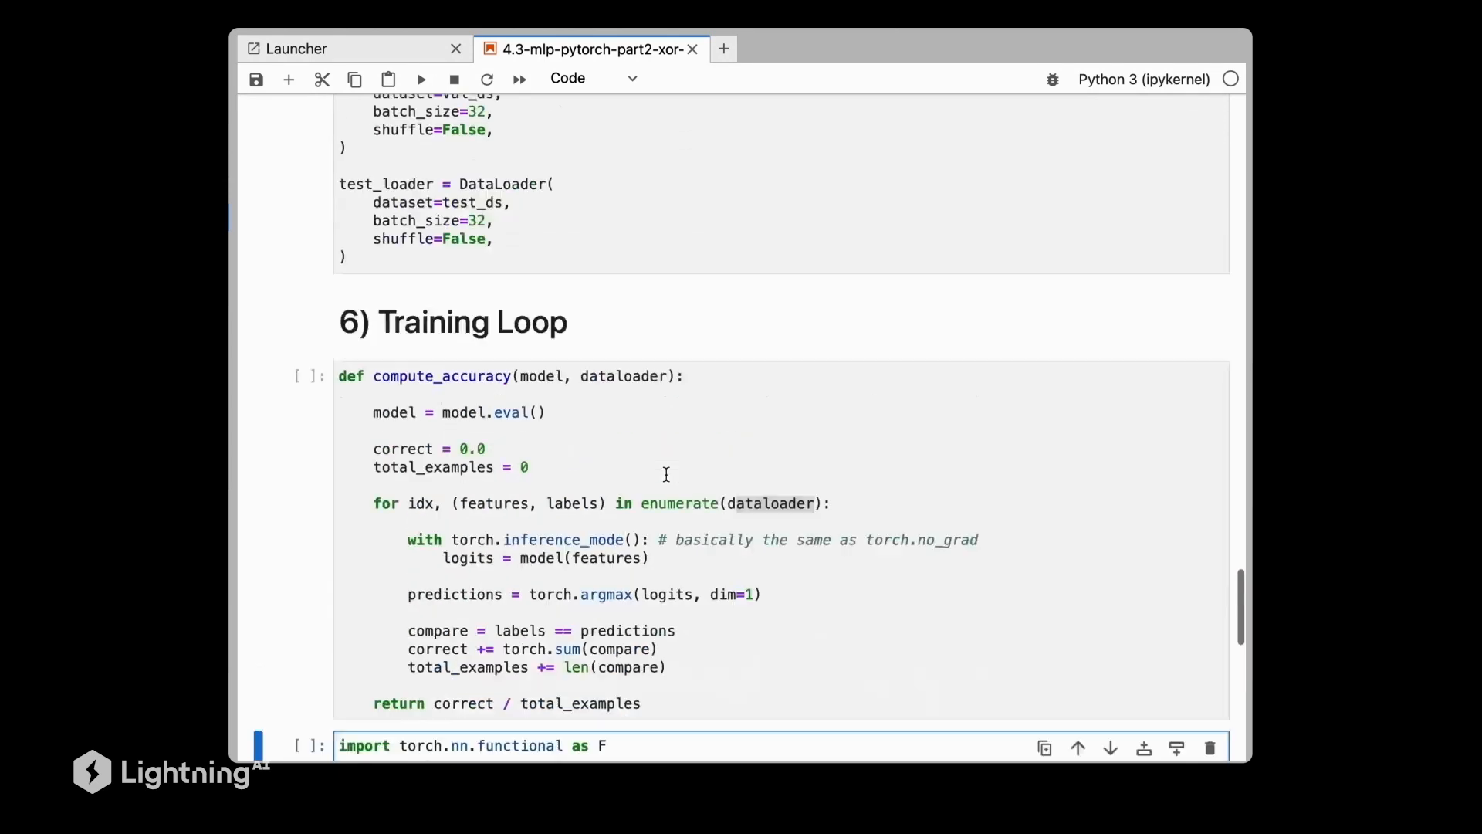
scroll(up, 3)
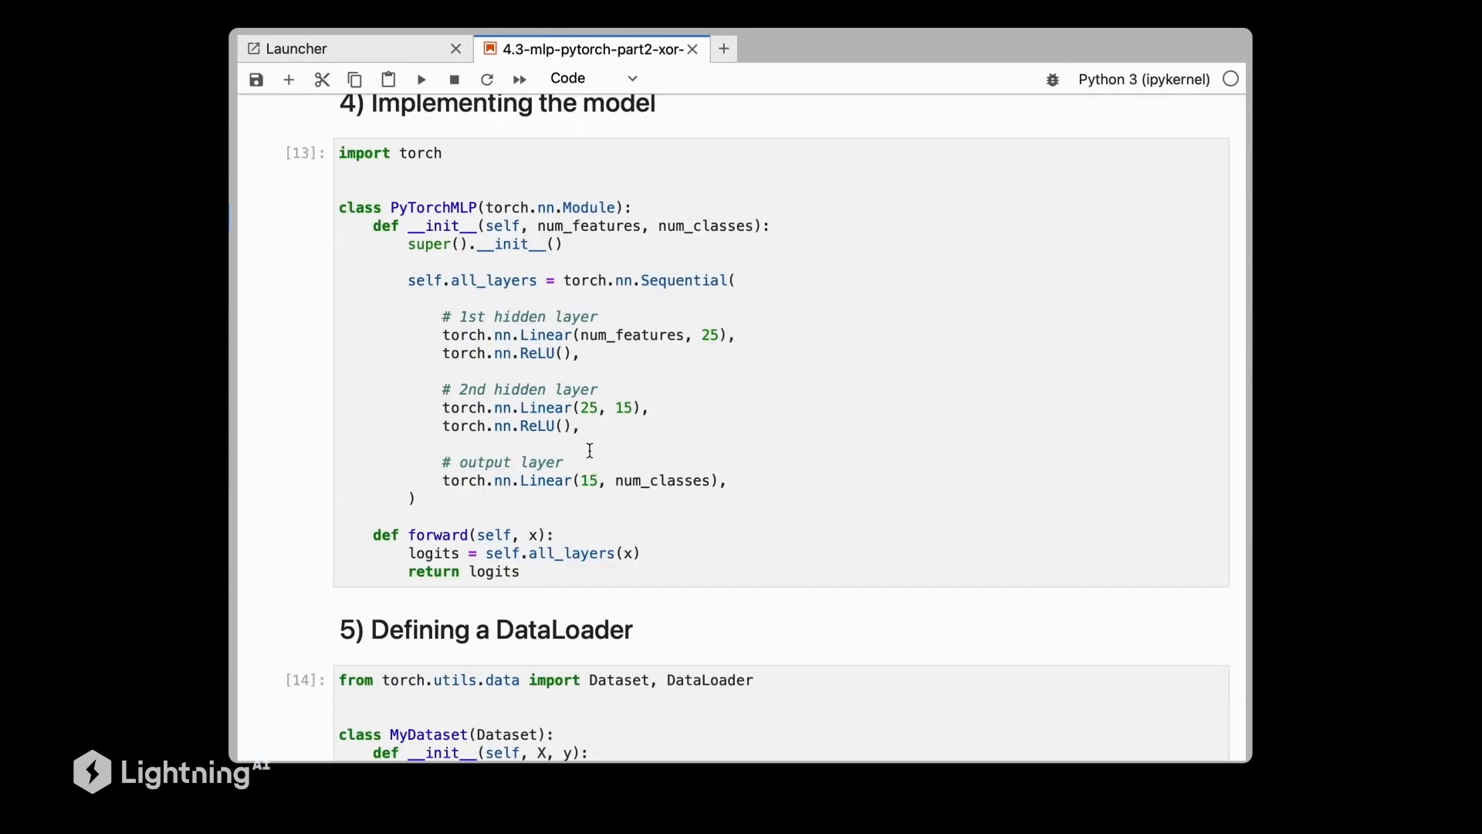
double_click(580, 480)
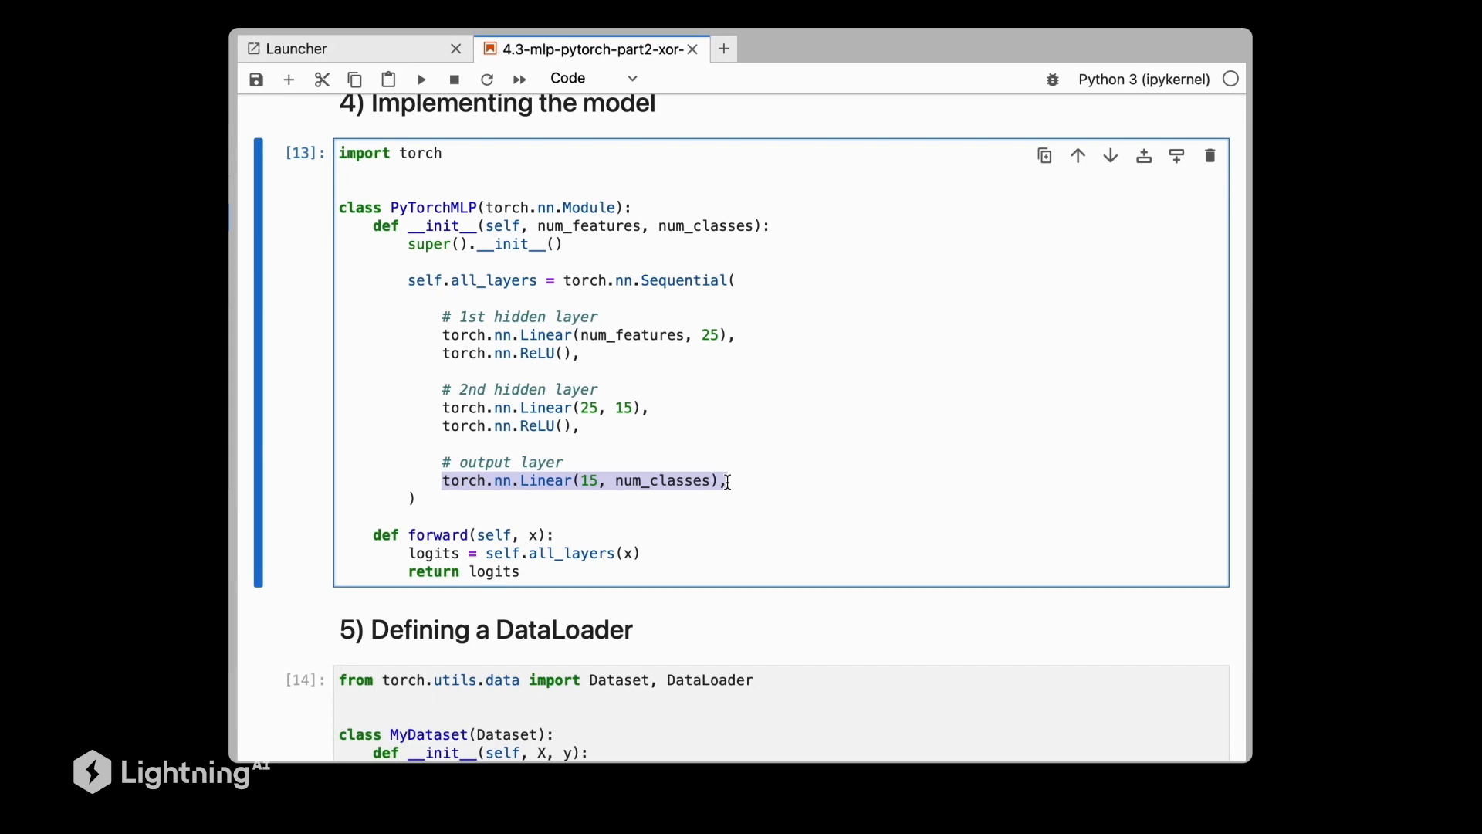
scroll(down, 3)
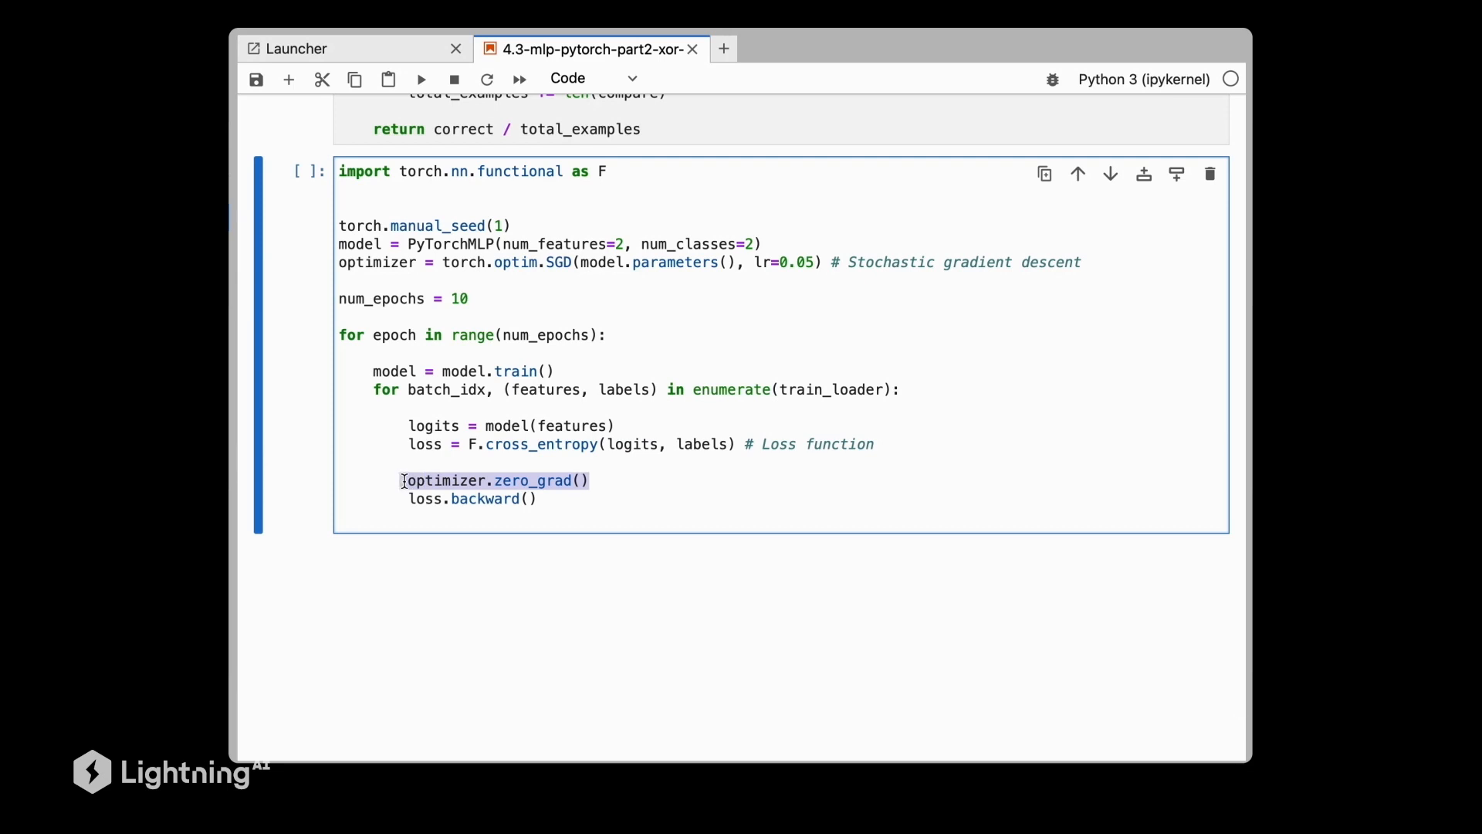
mouse_move(490, 510)
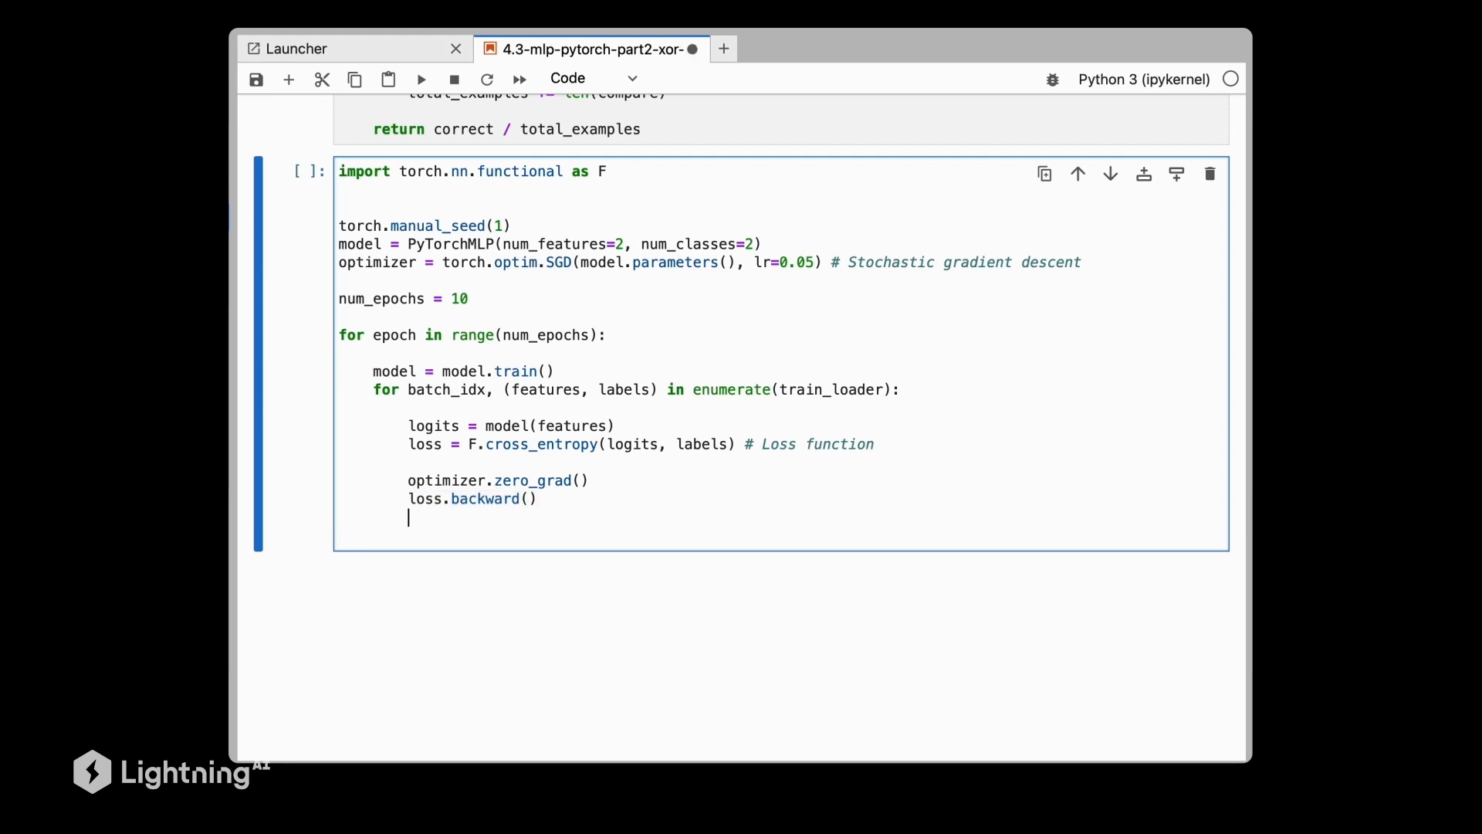
- Add optimizer.step(), batch loss logging and train/validation accuracy prints, then run the cell
text(opti)
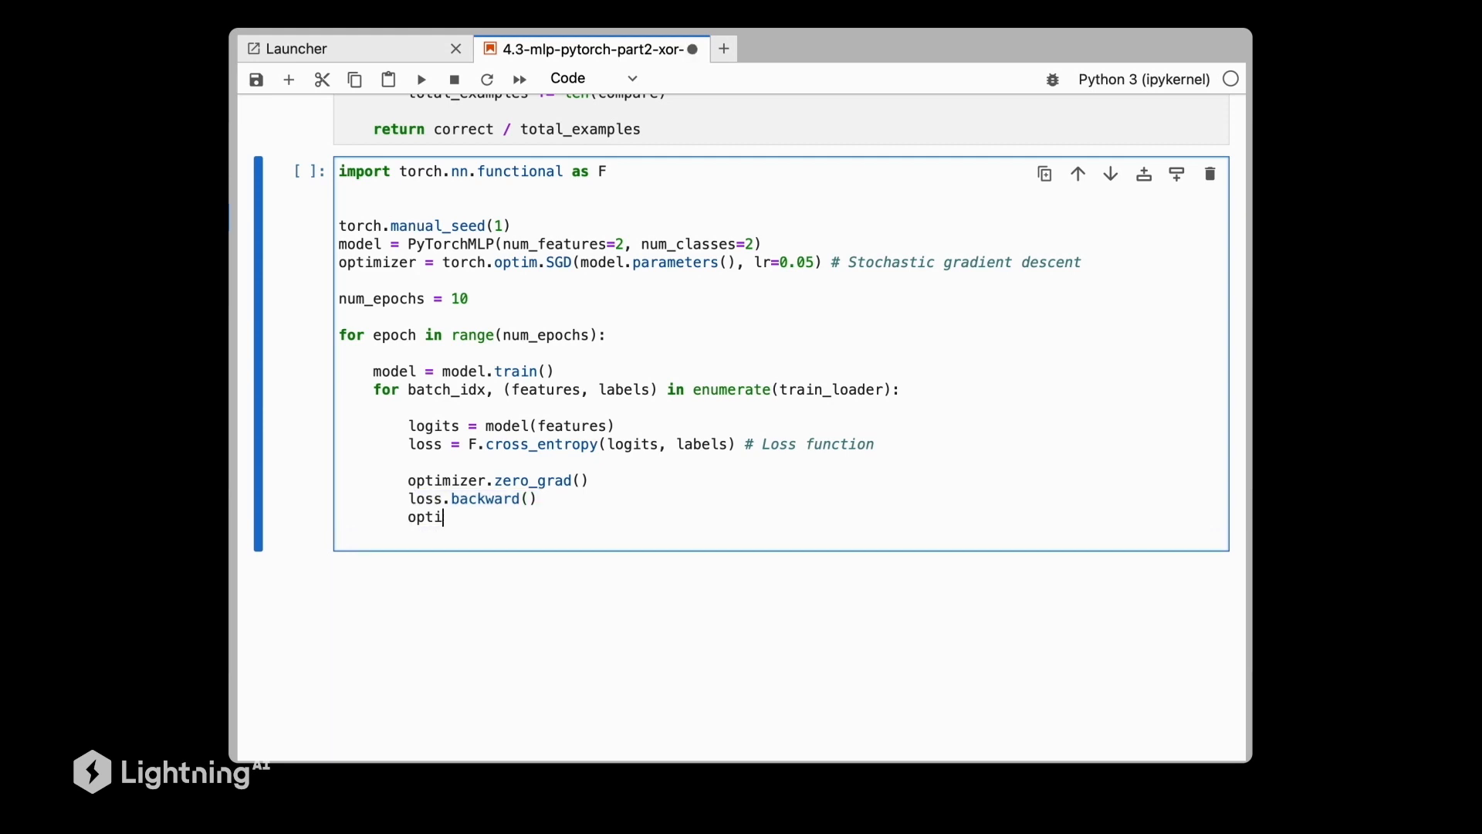
text(mizer.step())
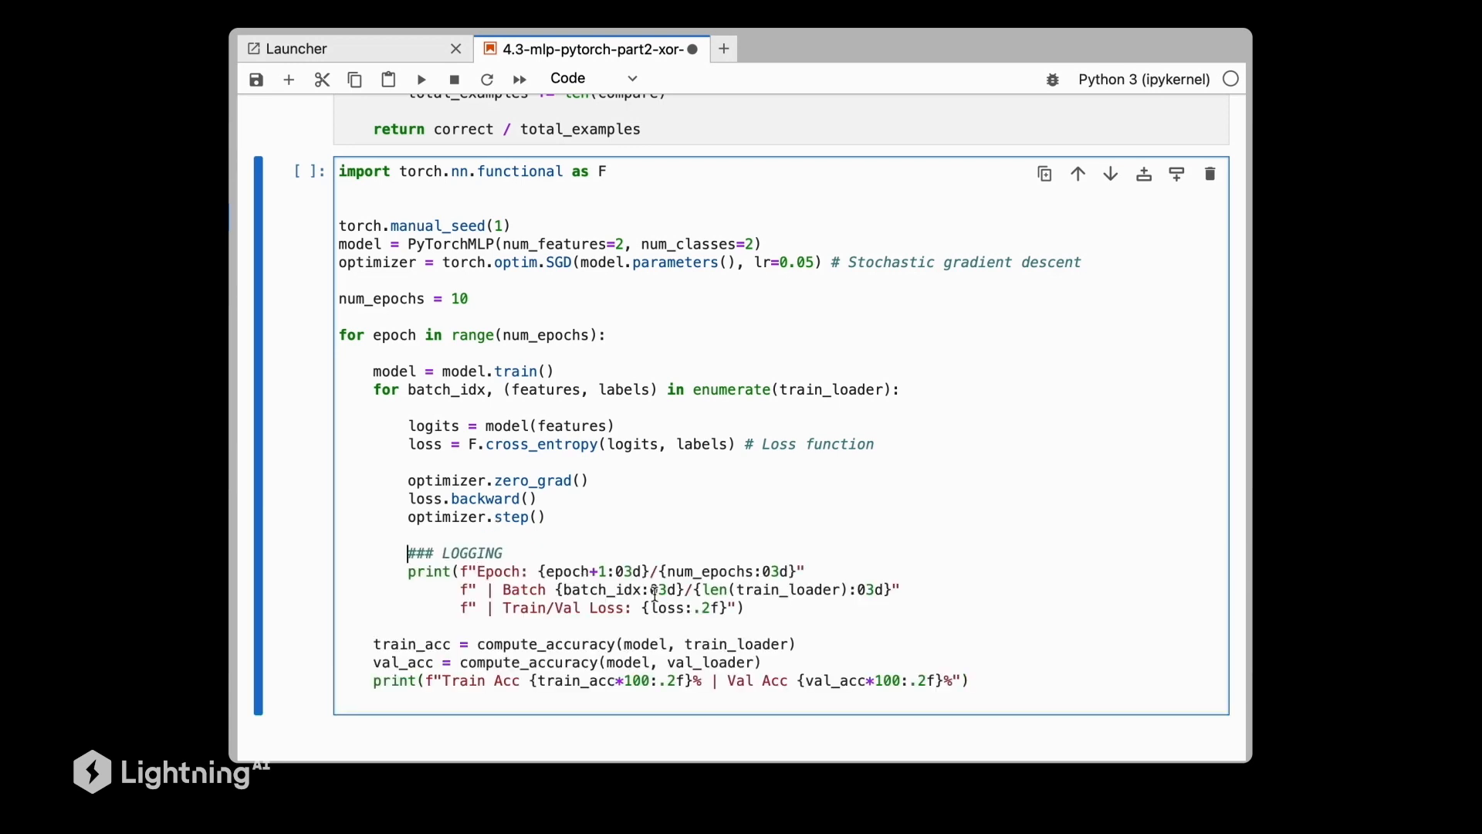
double_click(500, 572)
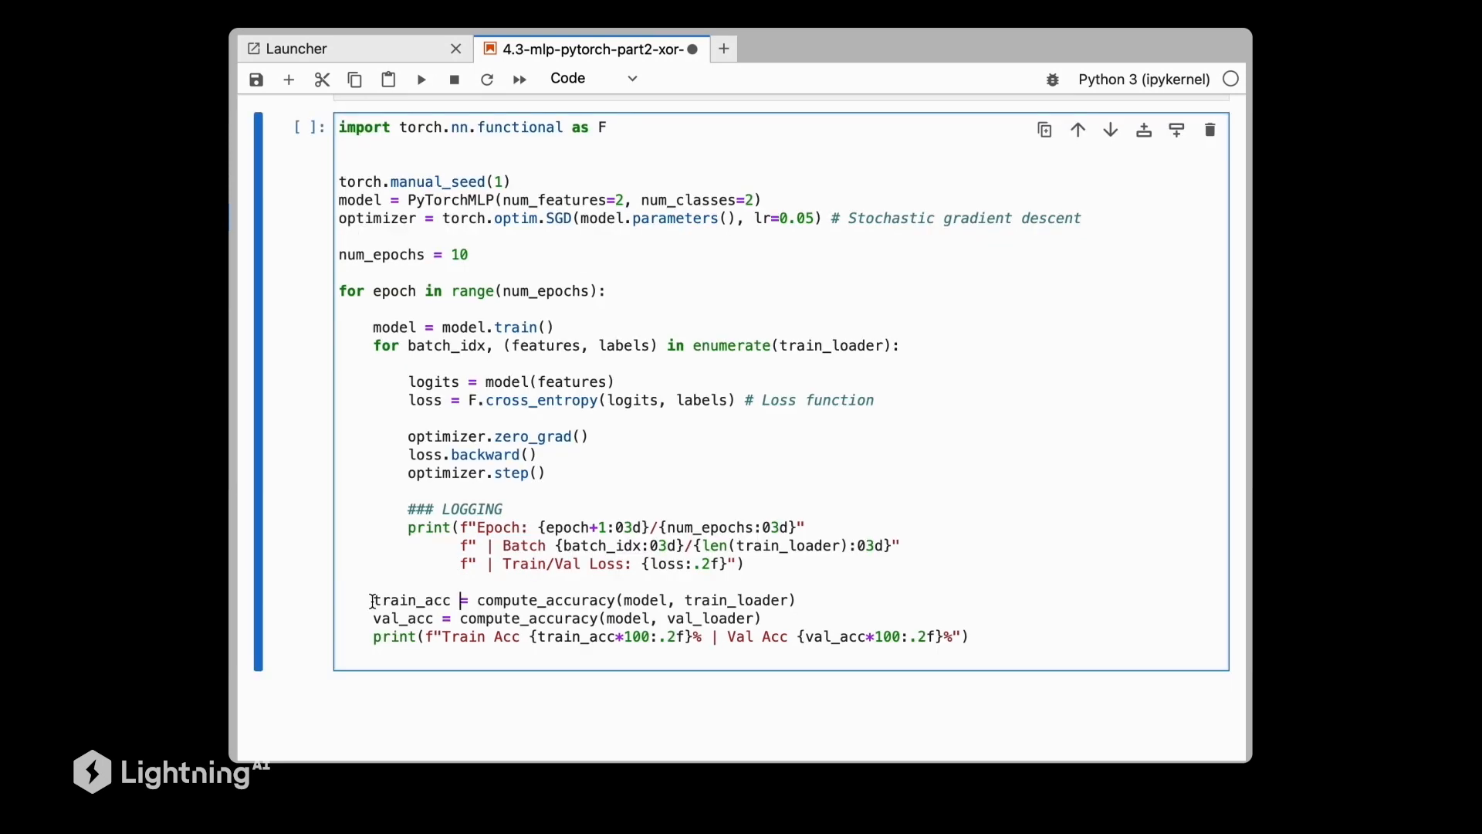
double_click(411, 599)
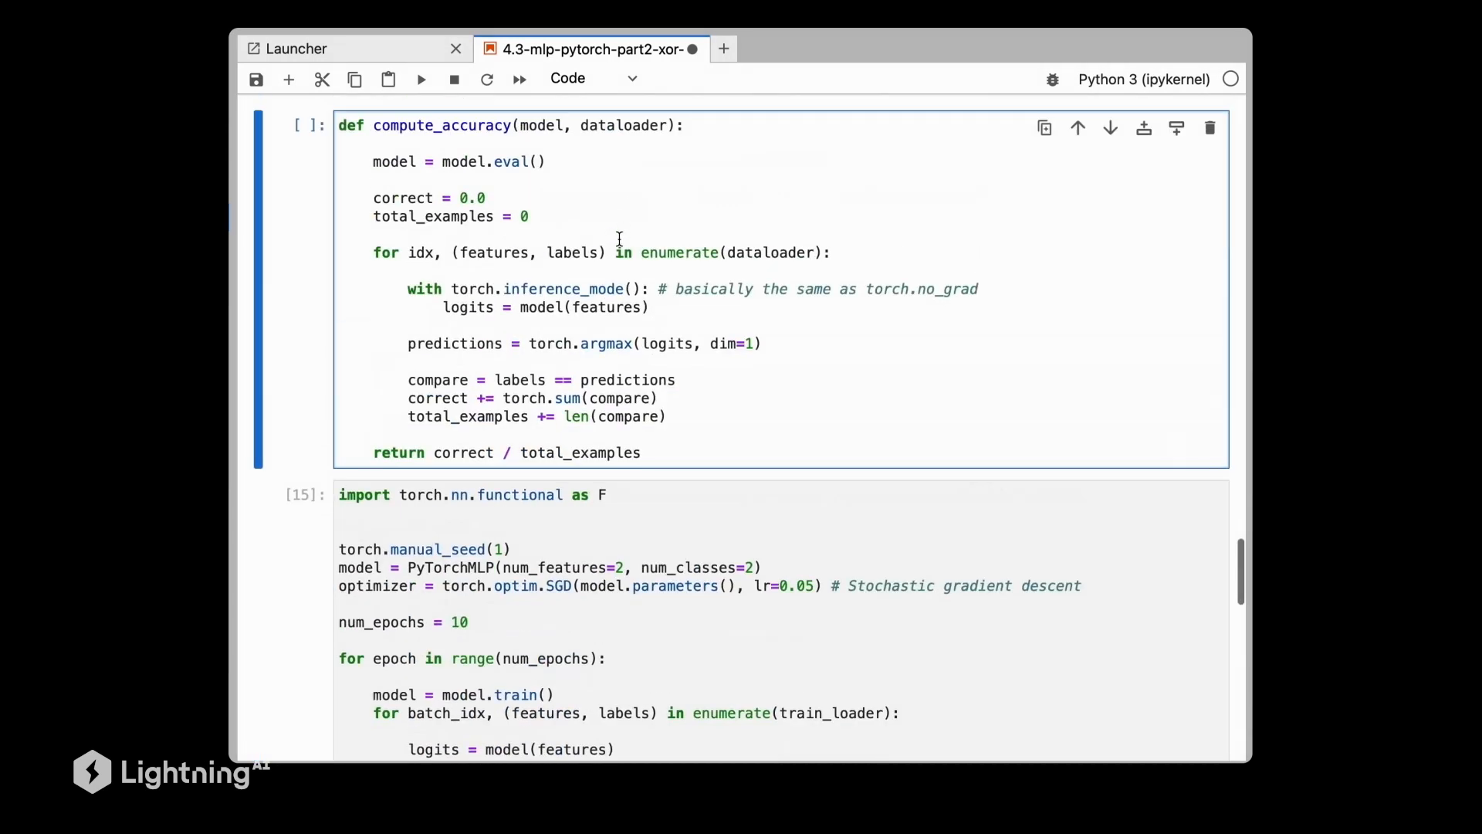
scroll(down, 3)
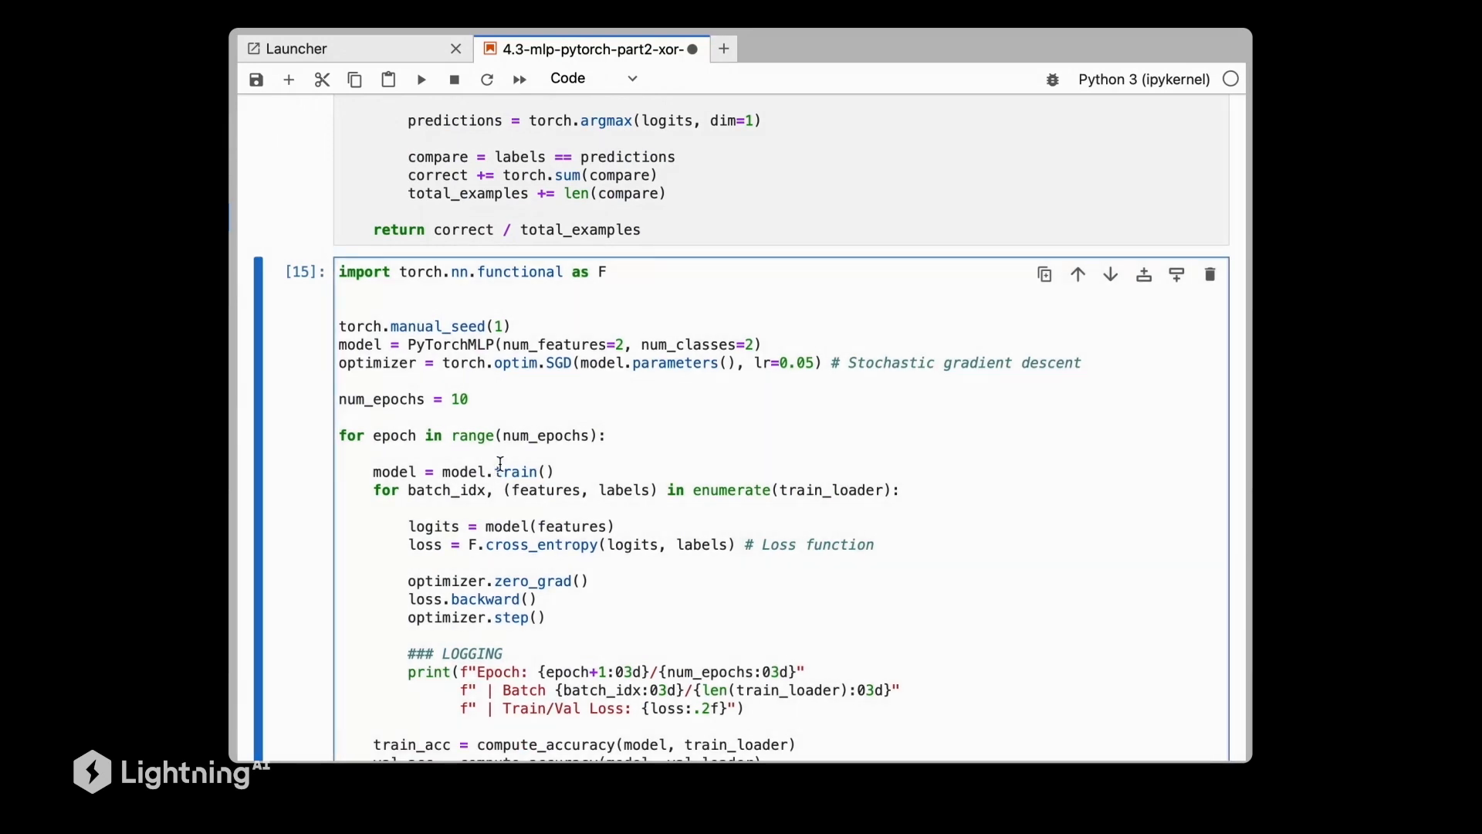
click(421, 79)
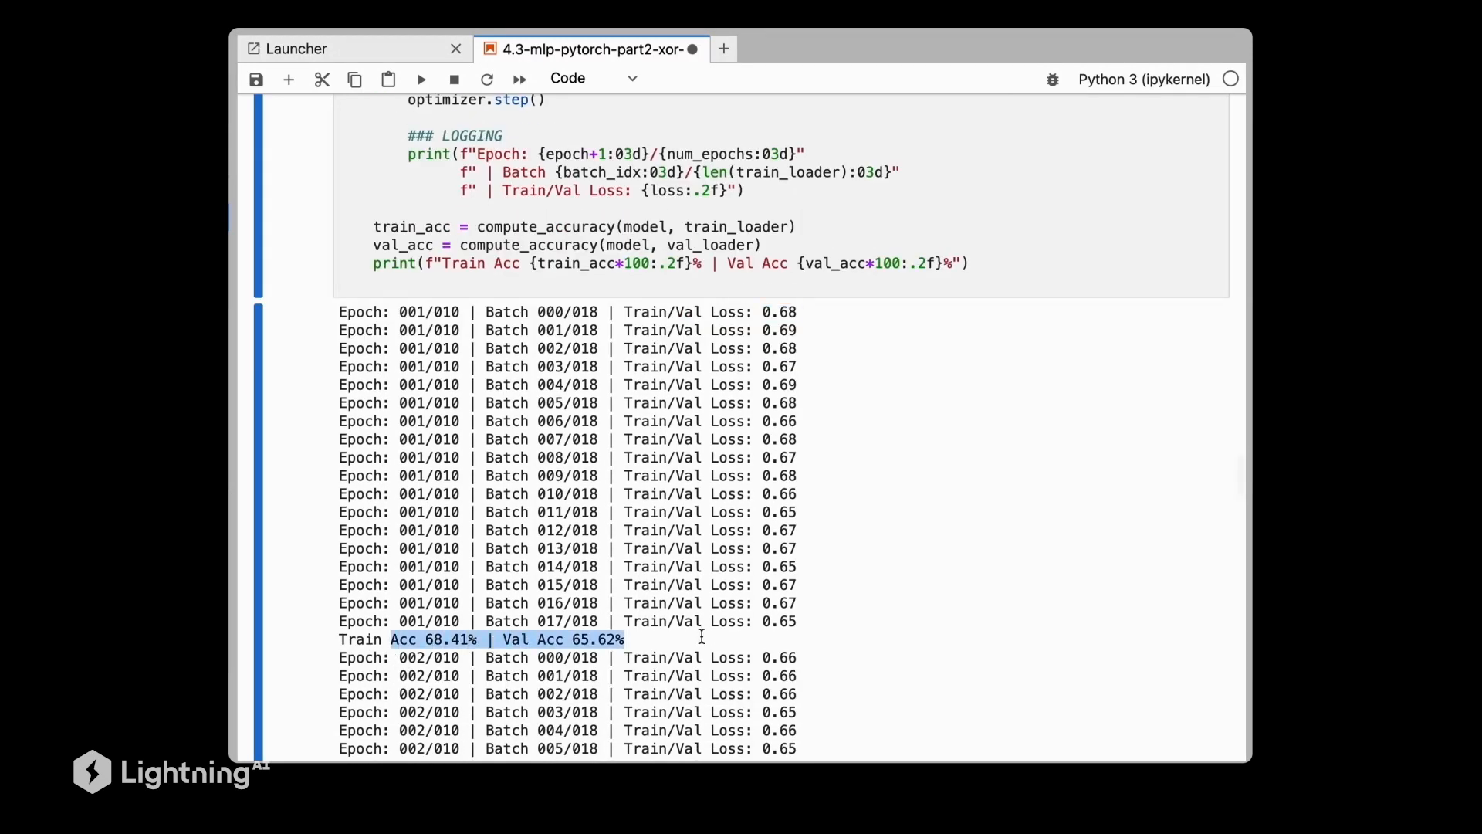
scroll(down, 3)
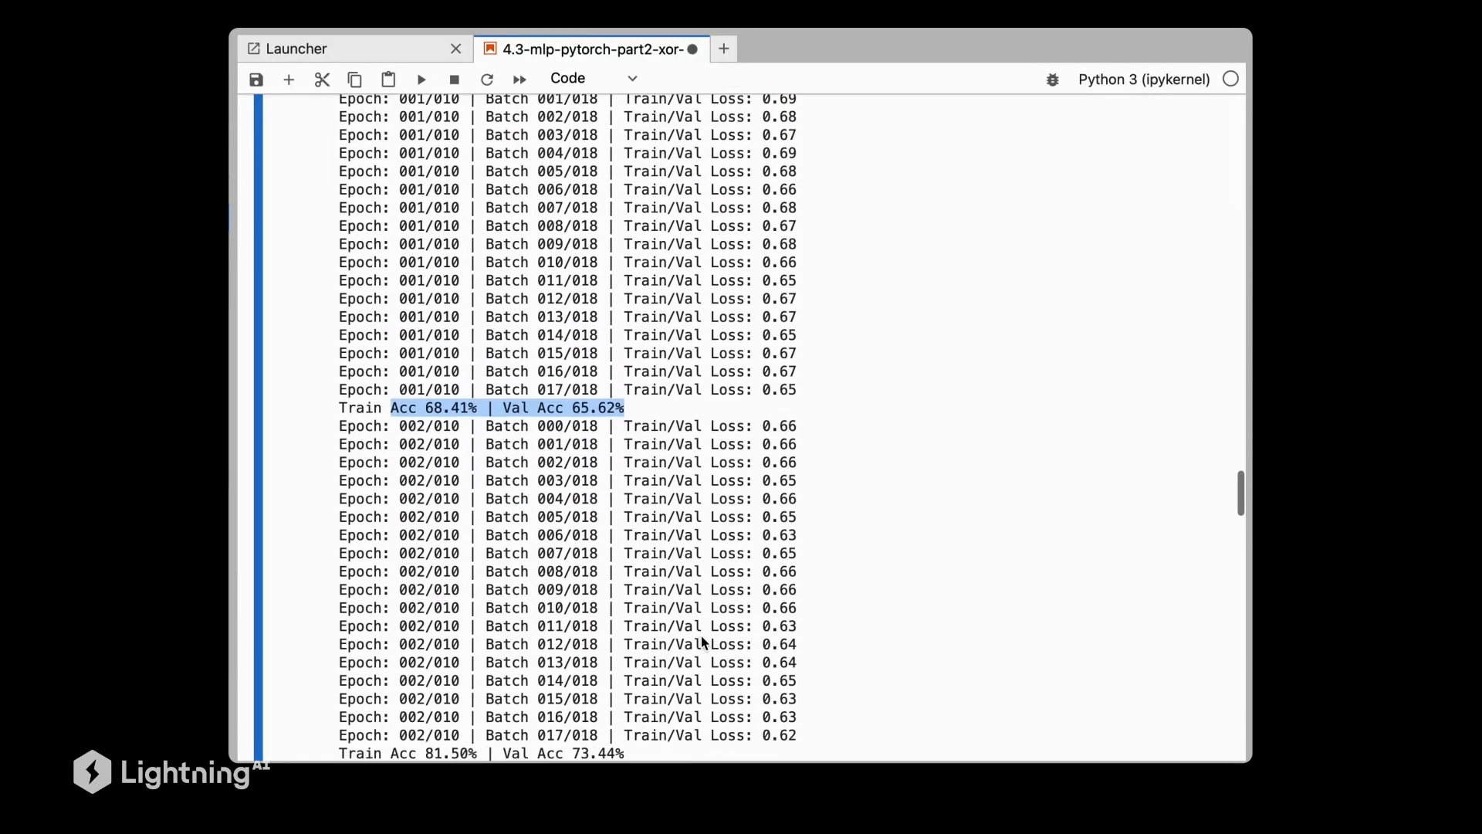
scroll(down, 3)
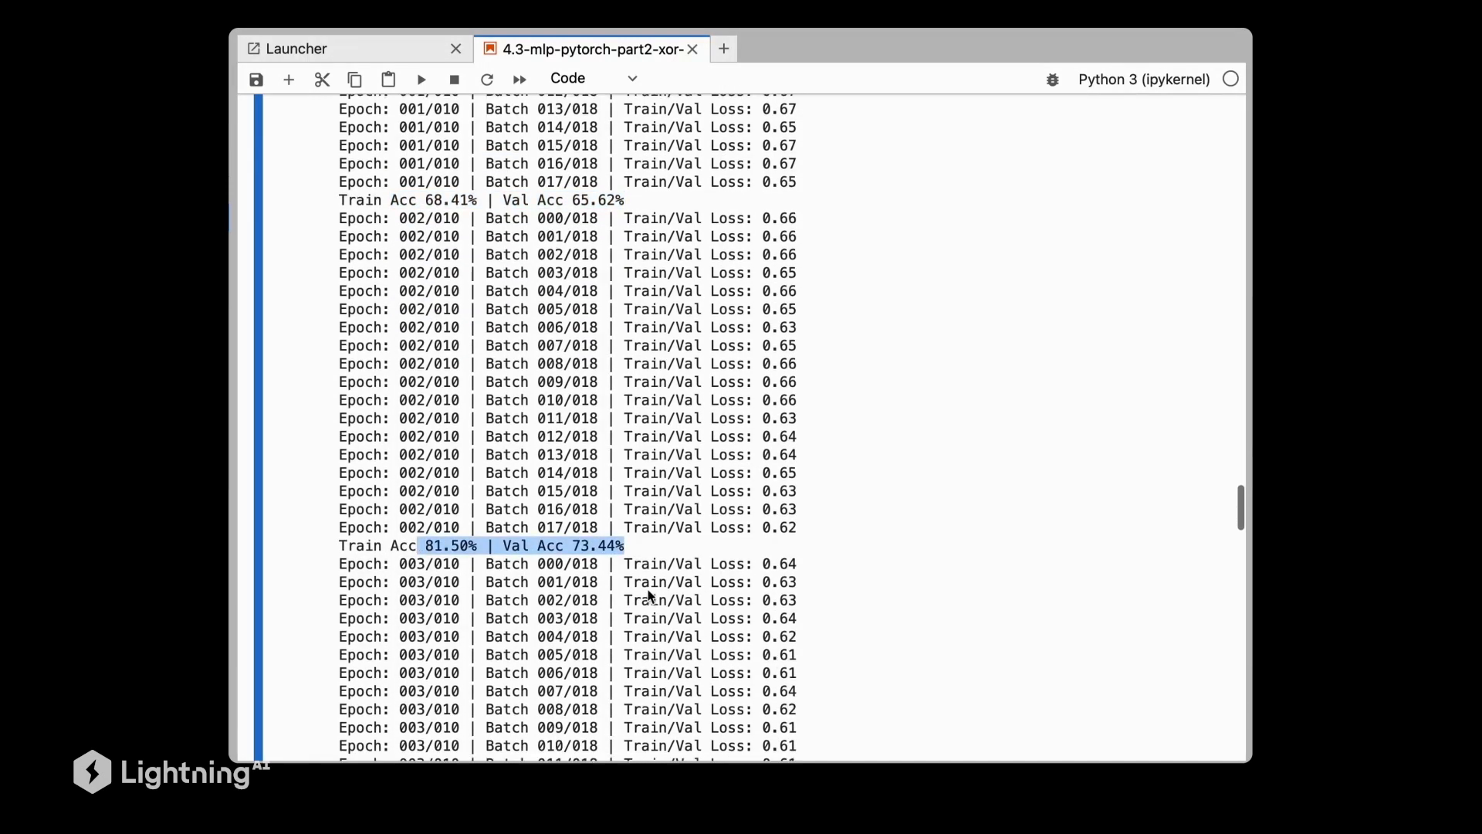
scroll(down, 3)
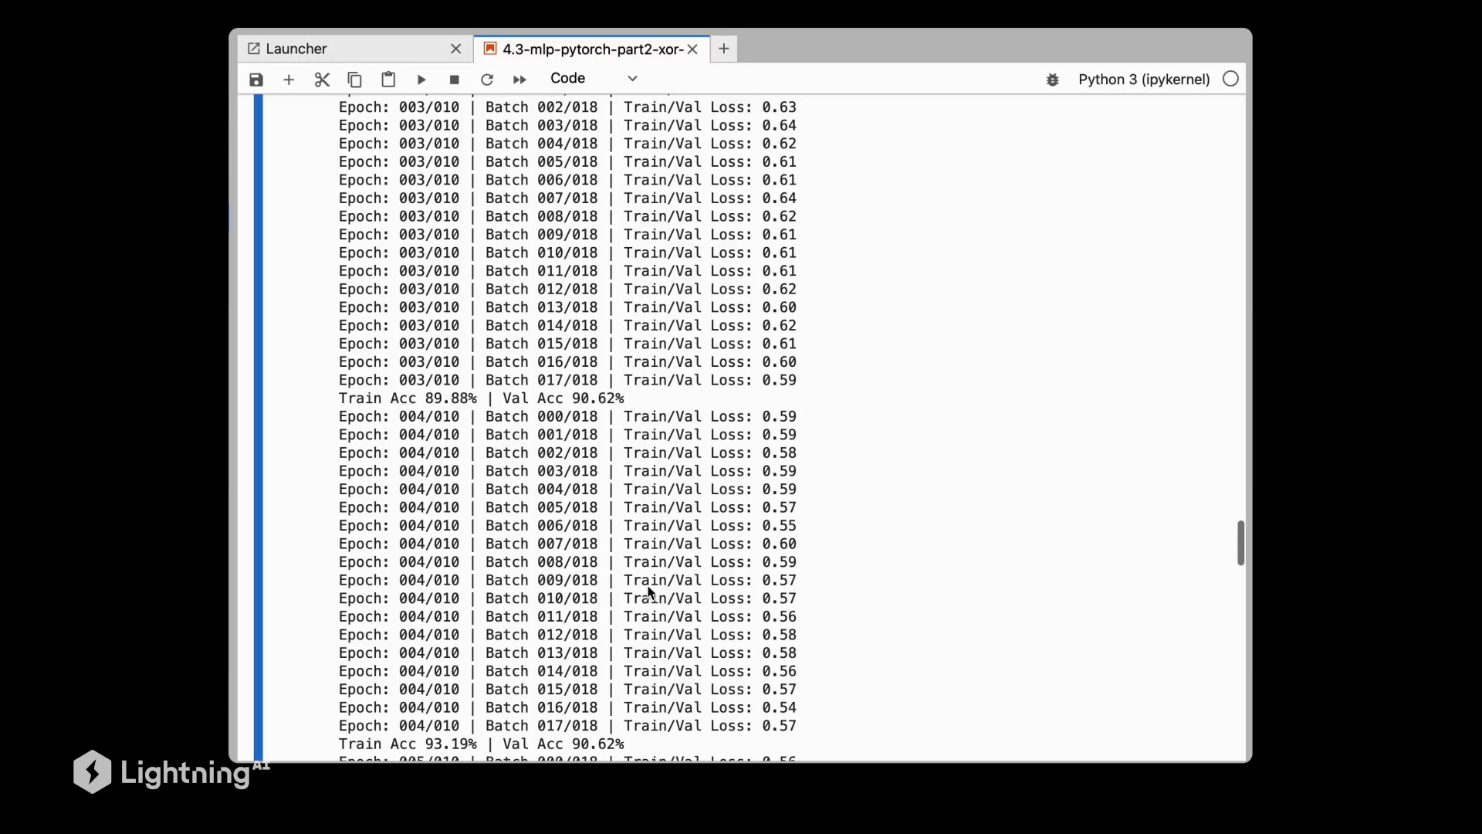
mouse_move(629, 407)
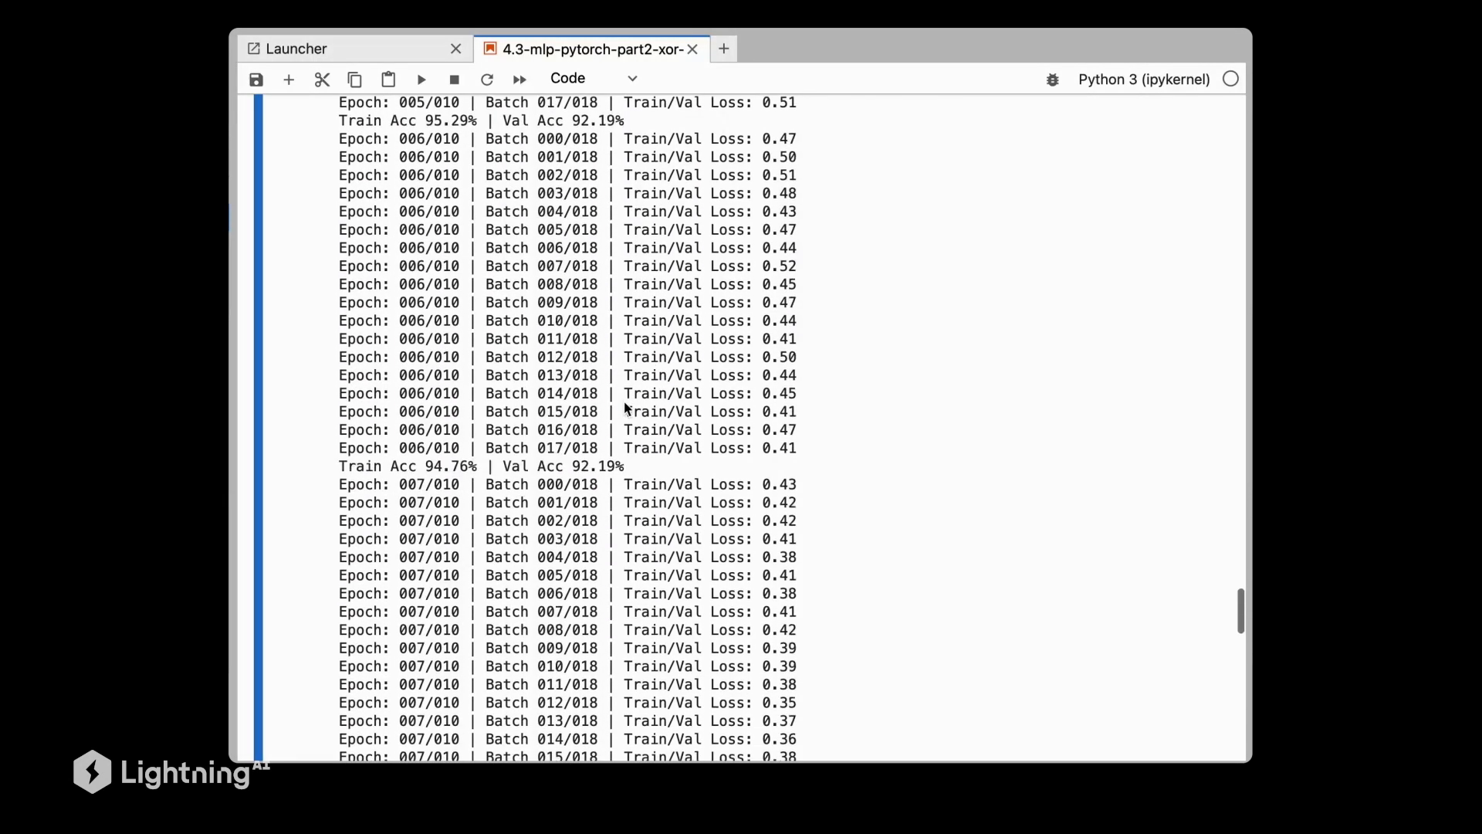
scroll(down, 3)
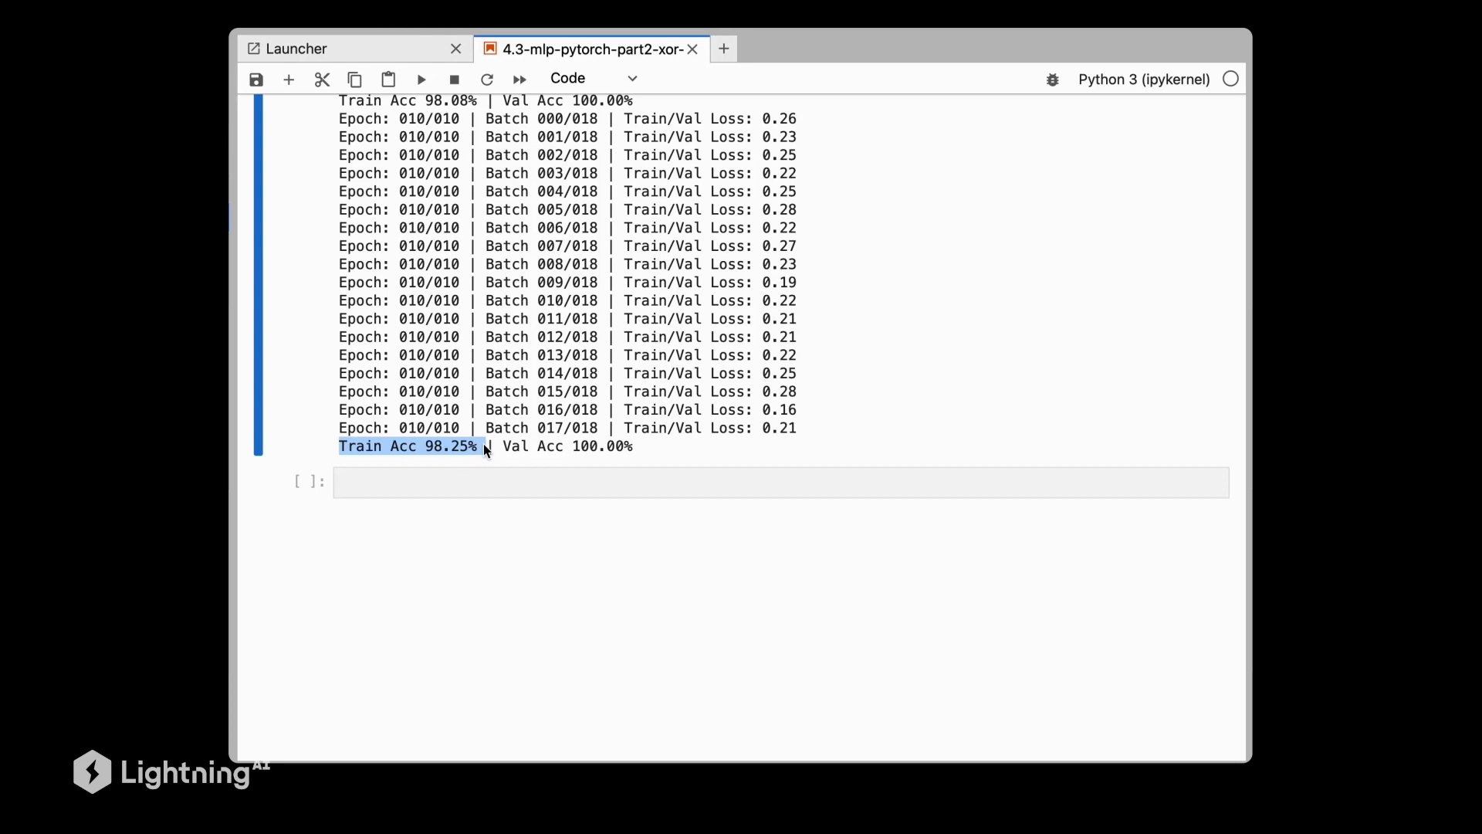
click(416, 446)
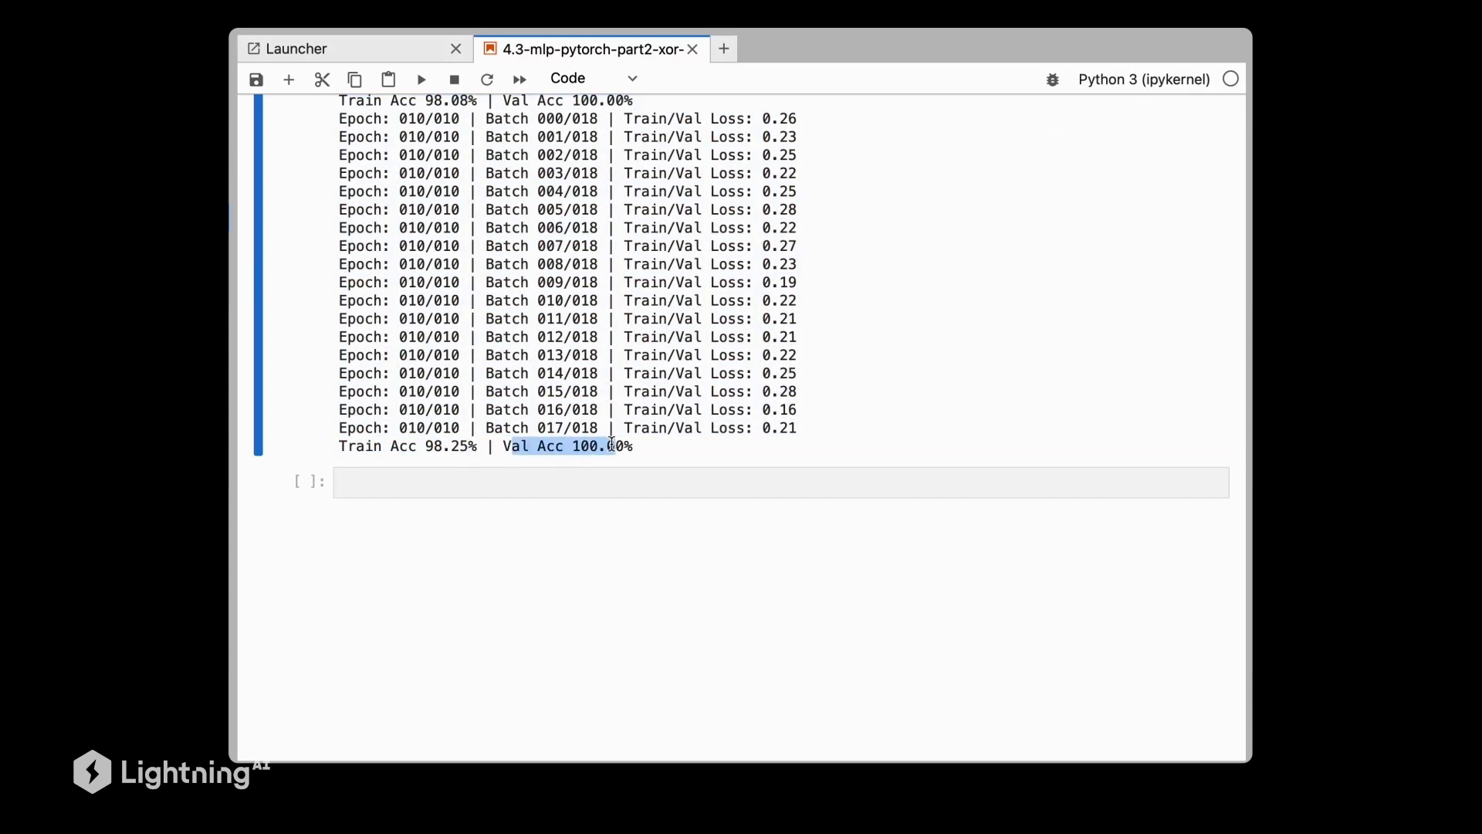
mouse_move(624, 452)
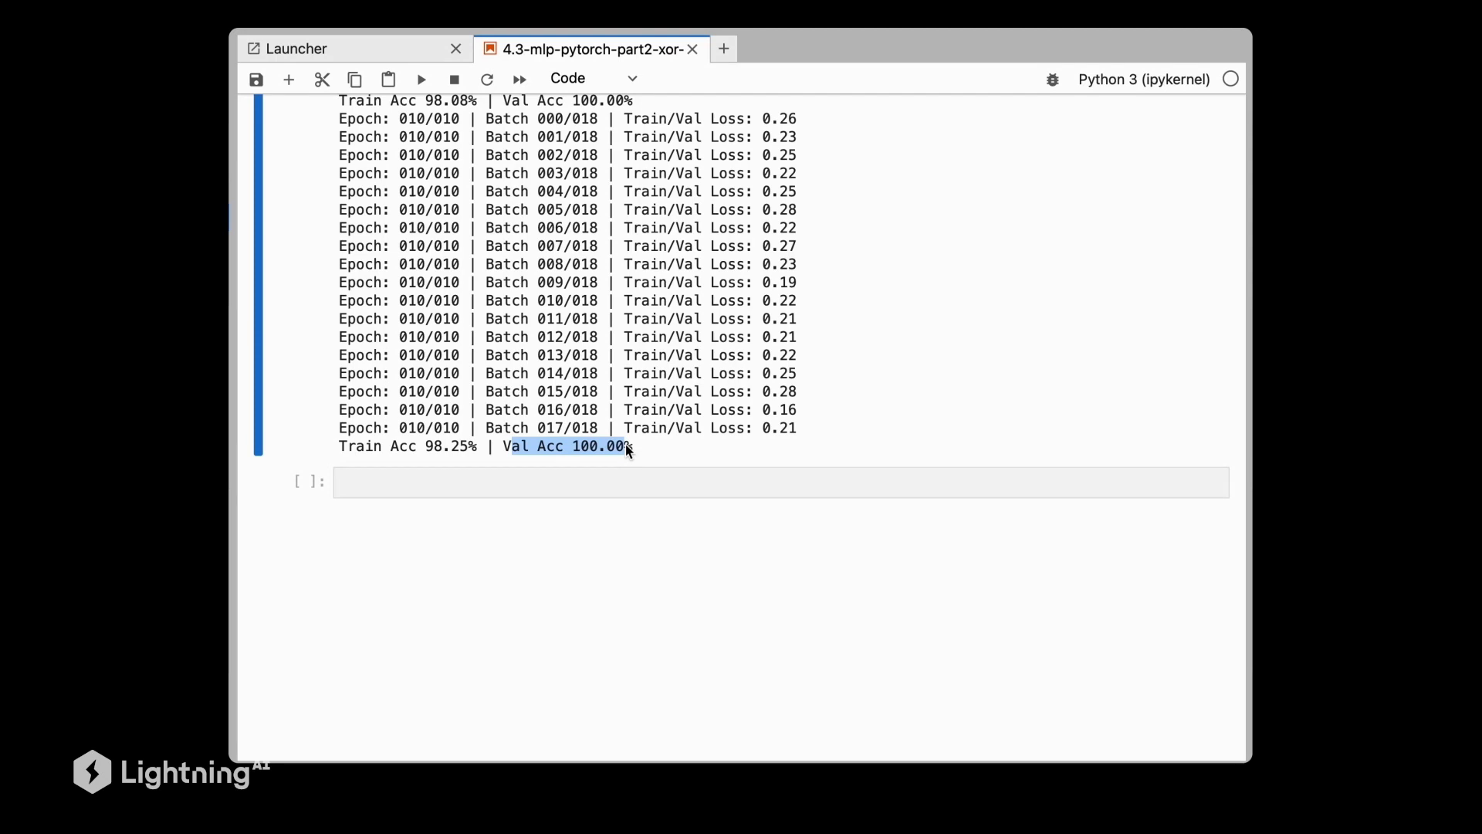
mouse_move(728, 441)
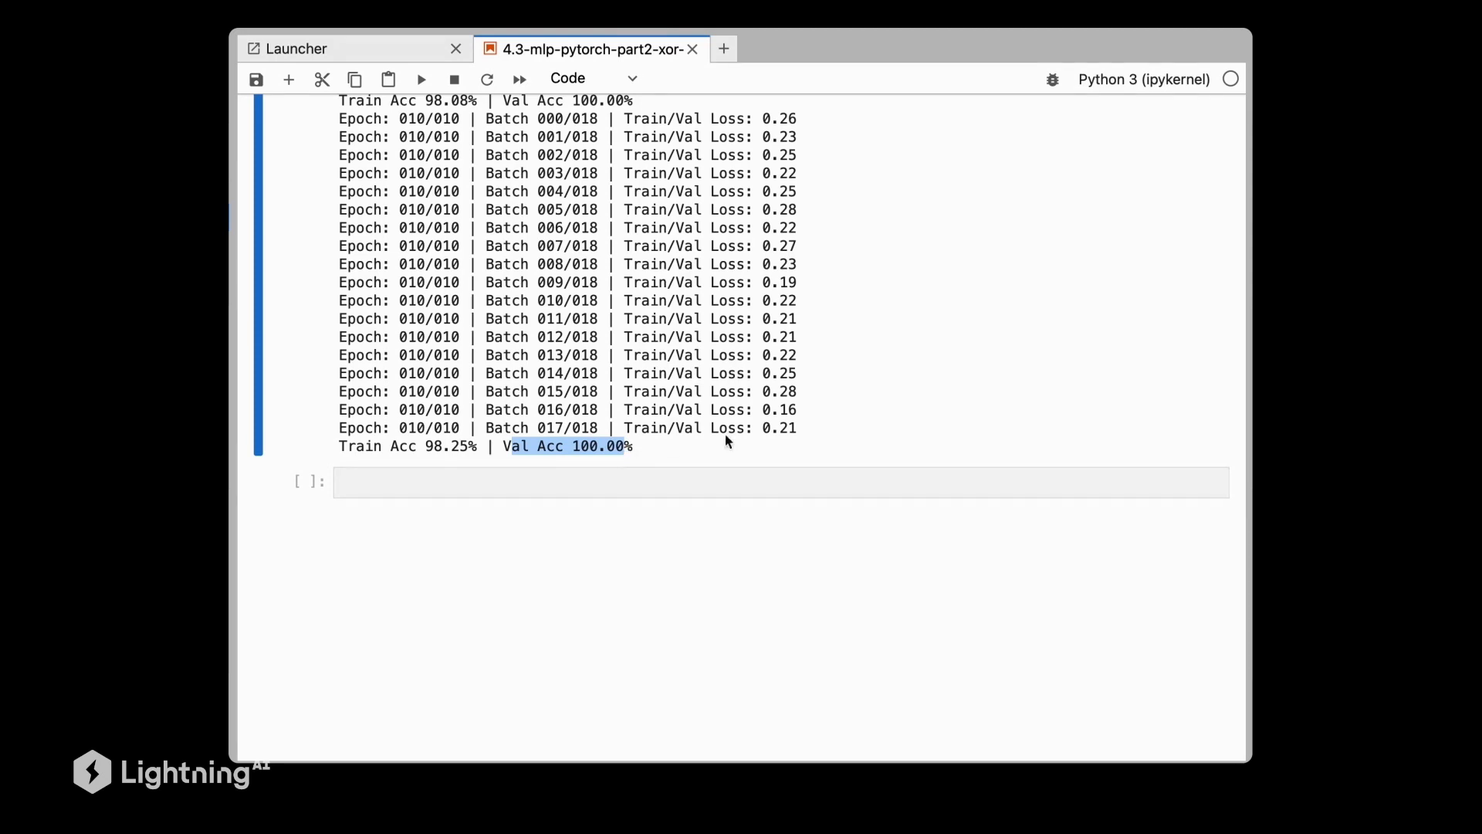
- Add a '7) Evaluate our model' Markdown heading and a cell computing train, validation and test accuracy
click(593, 79)
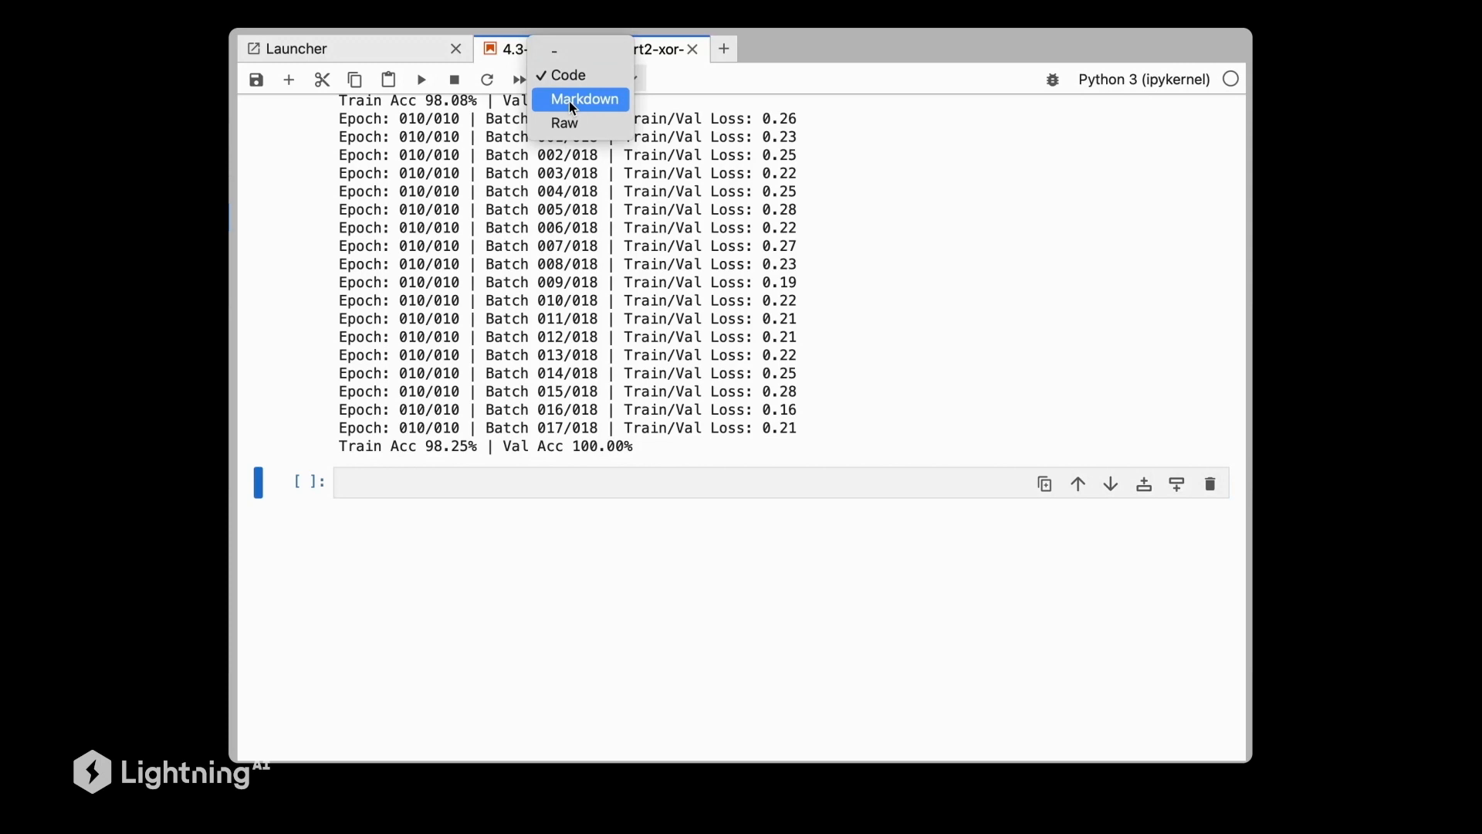
click(583, 99)
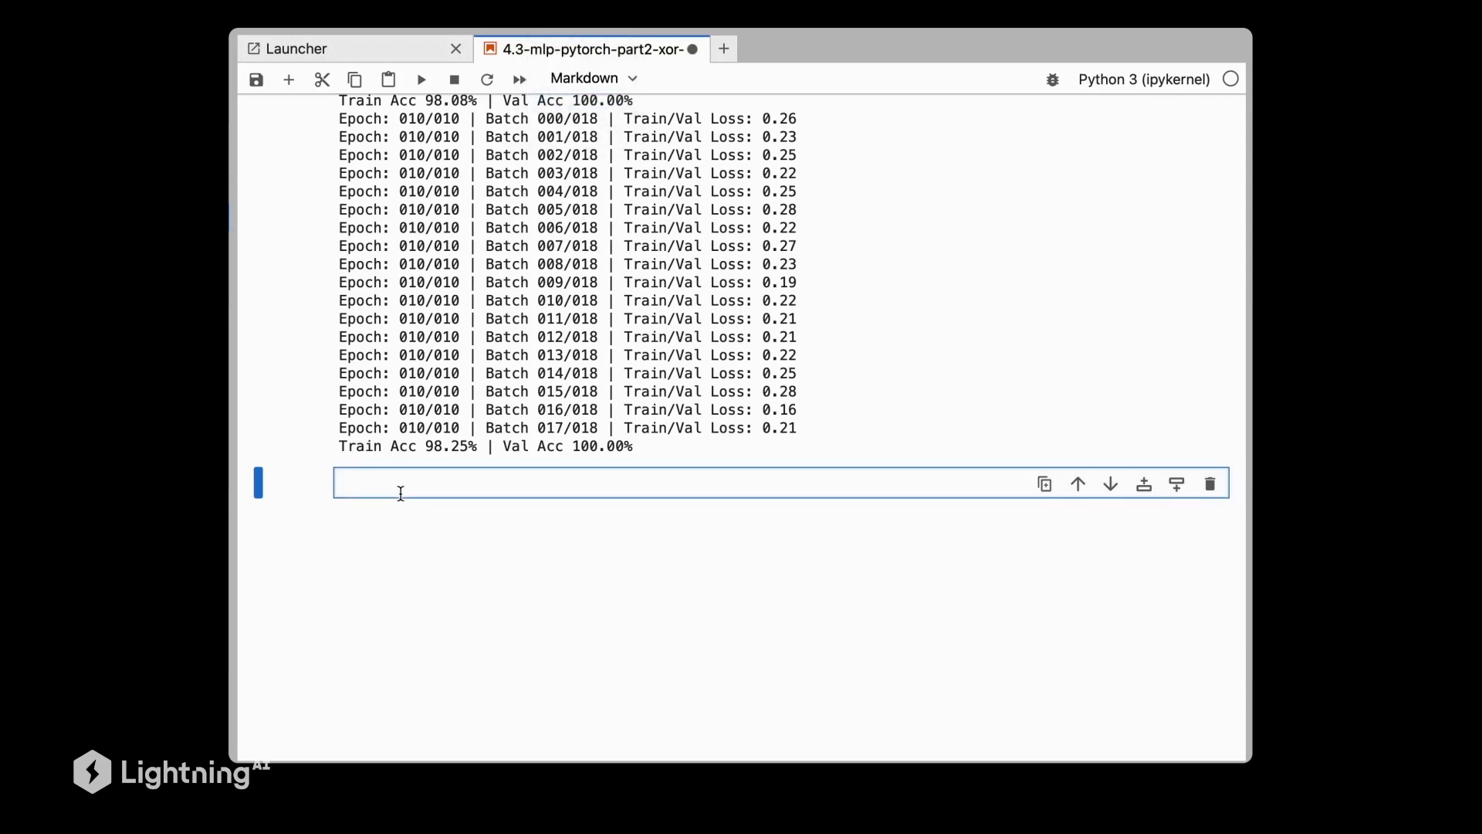
text(7) Evaluate oir)
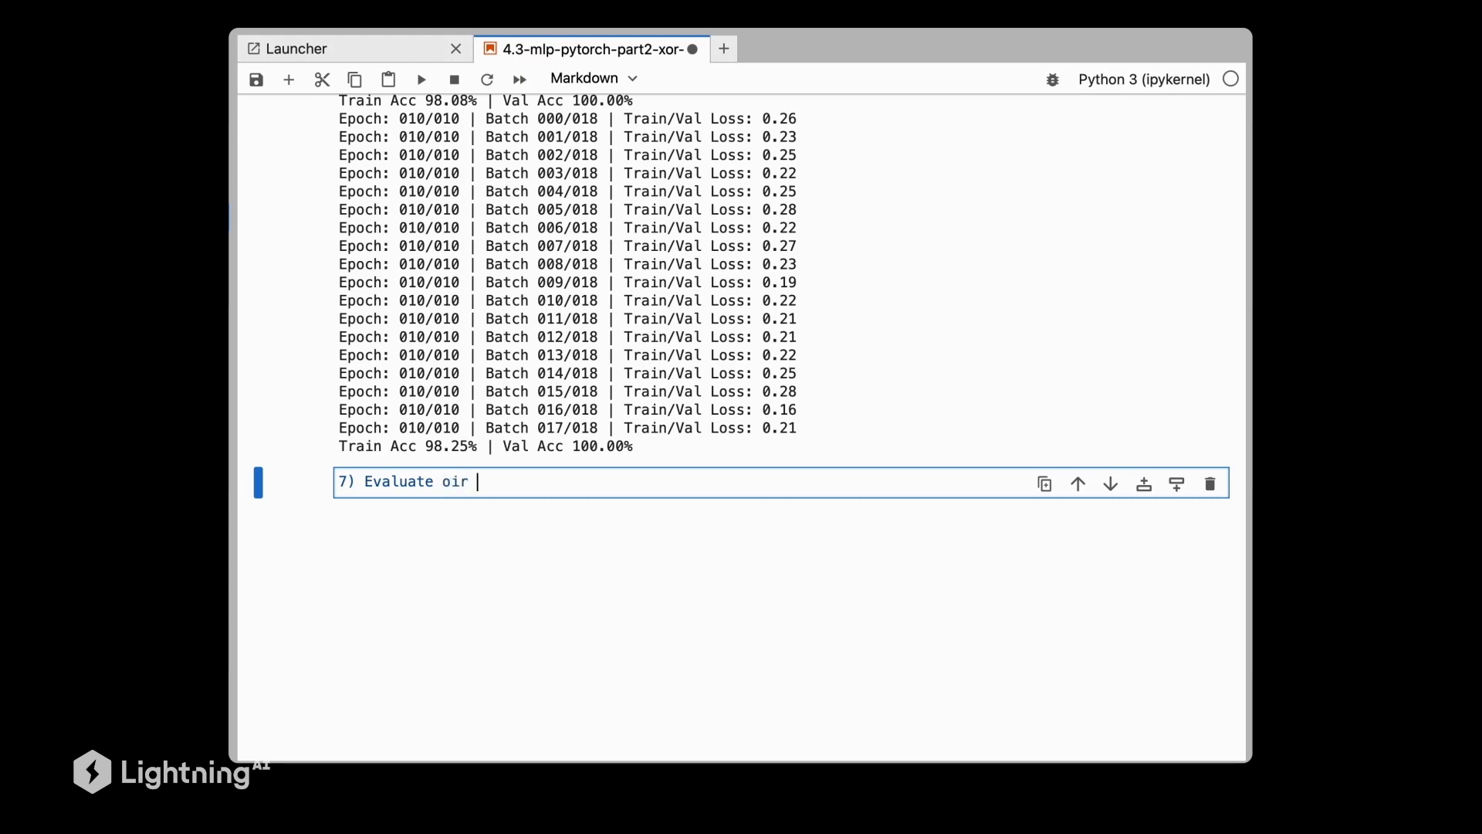
text(our model)
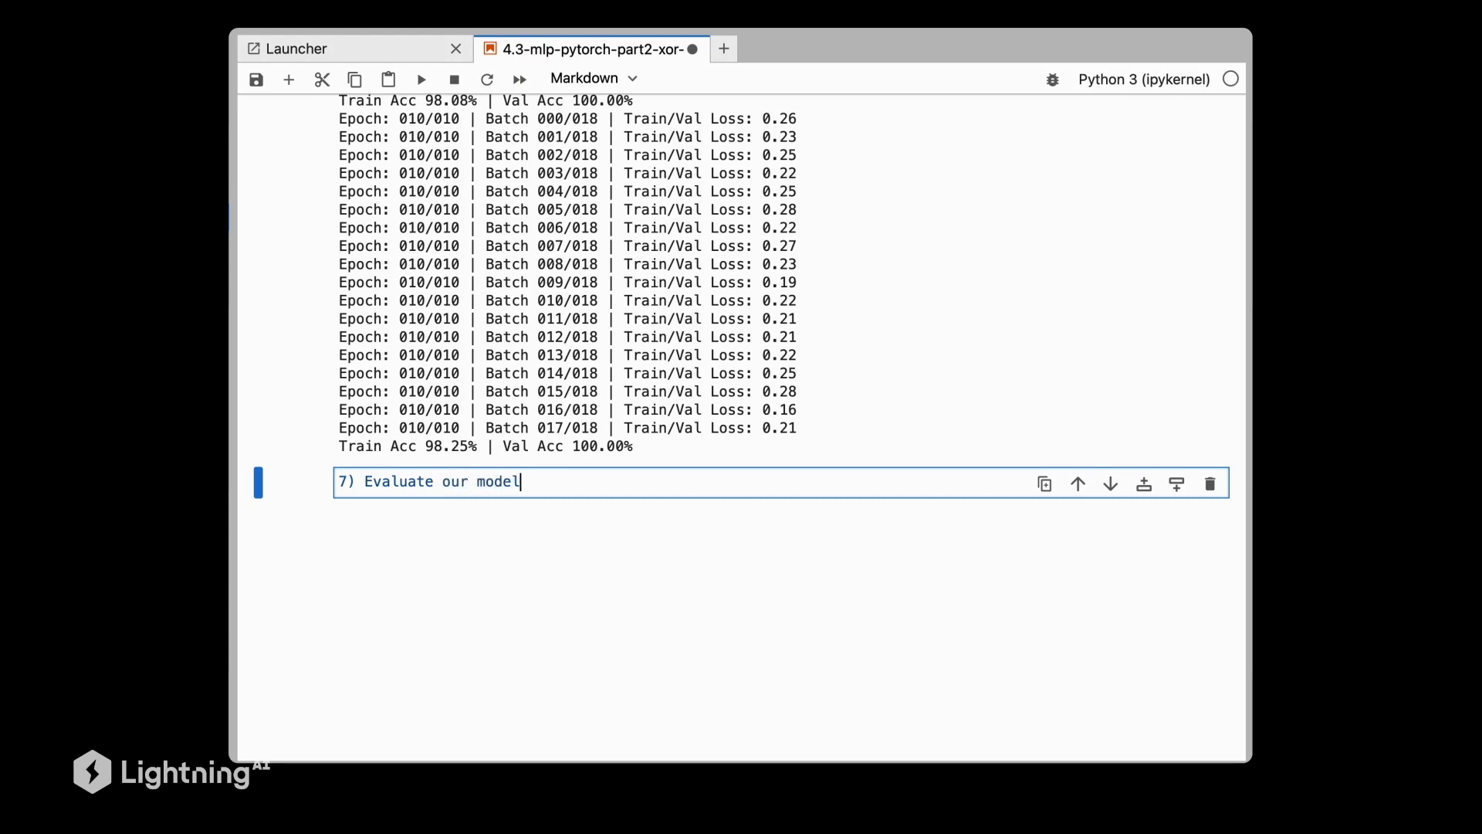
key(shift+enter)
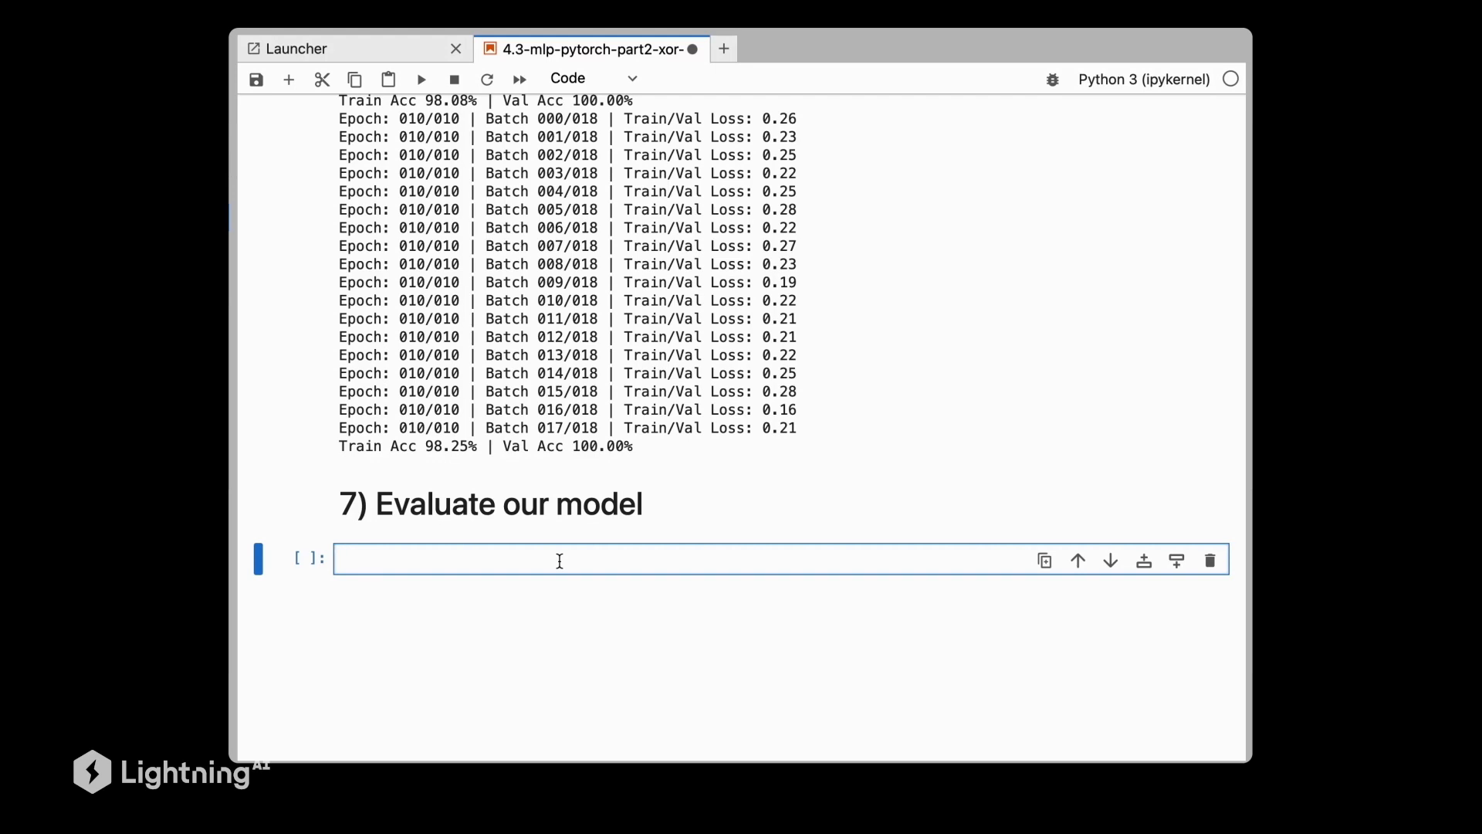
text(train_acc = compute_accuracy(model, train_loader))
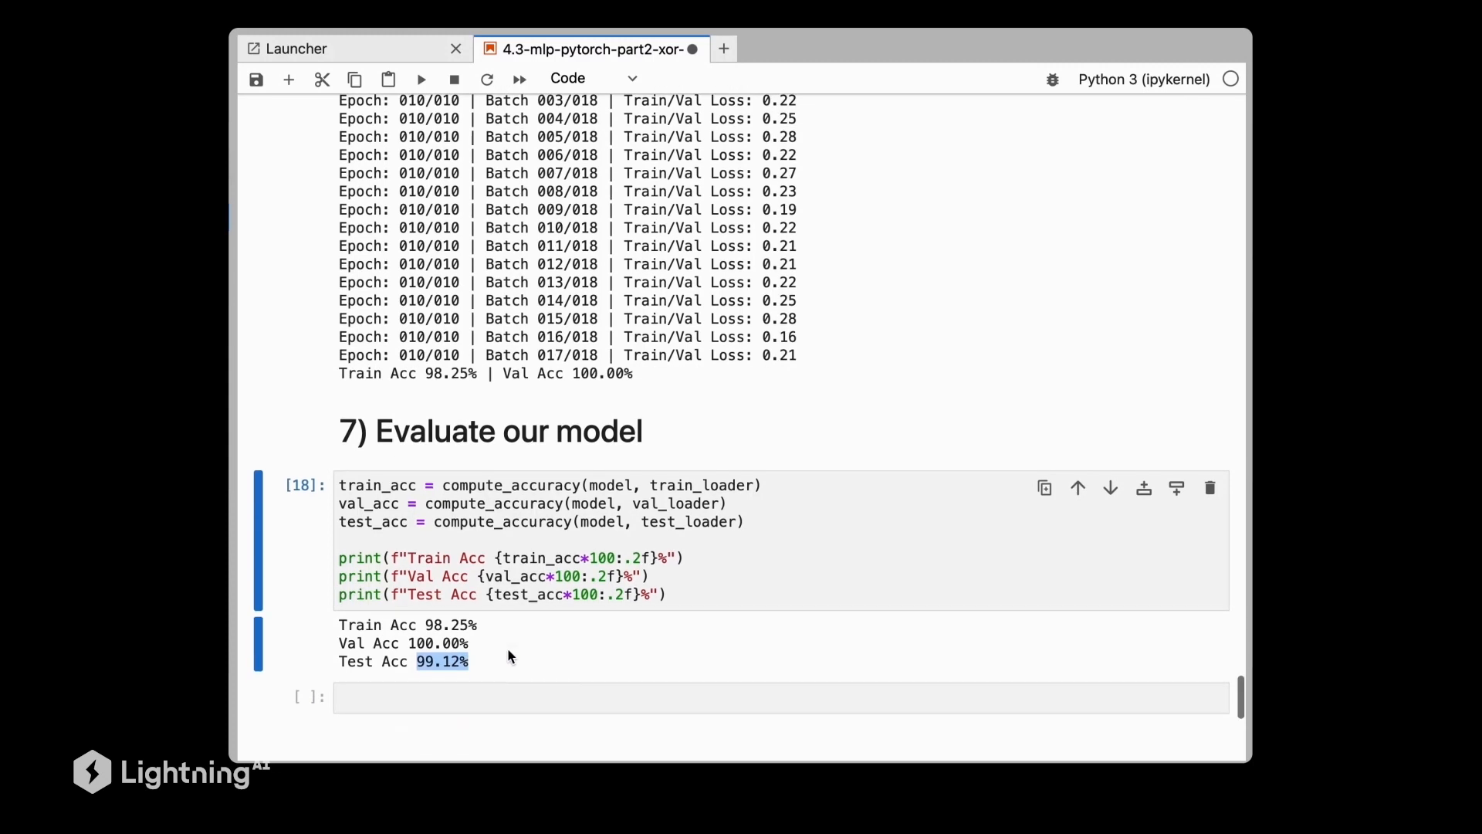
scroll(down, 3)
text(## 8) Optional: visualizing the decision boundary)
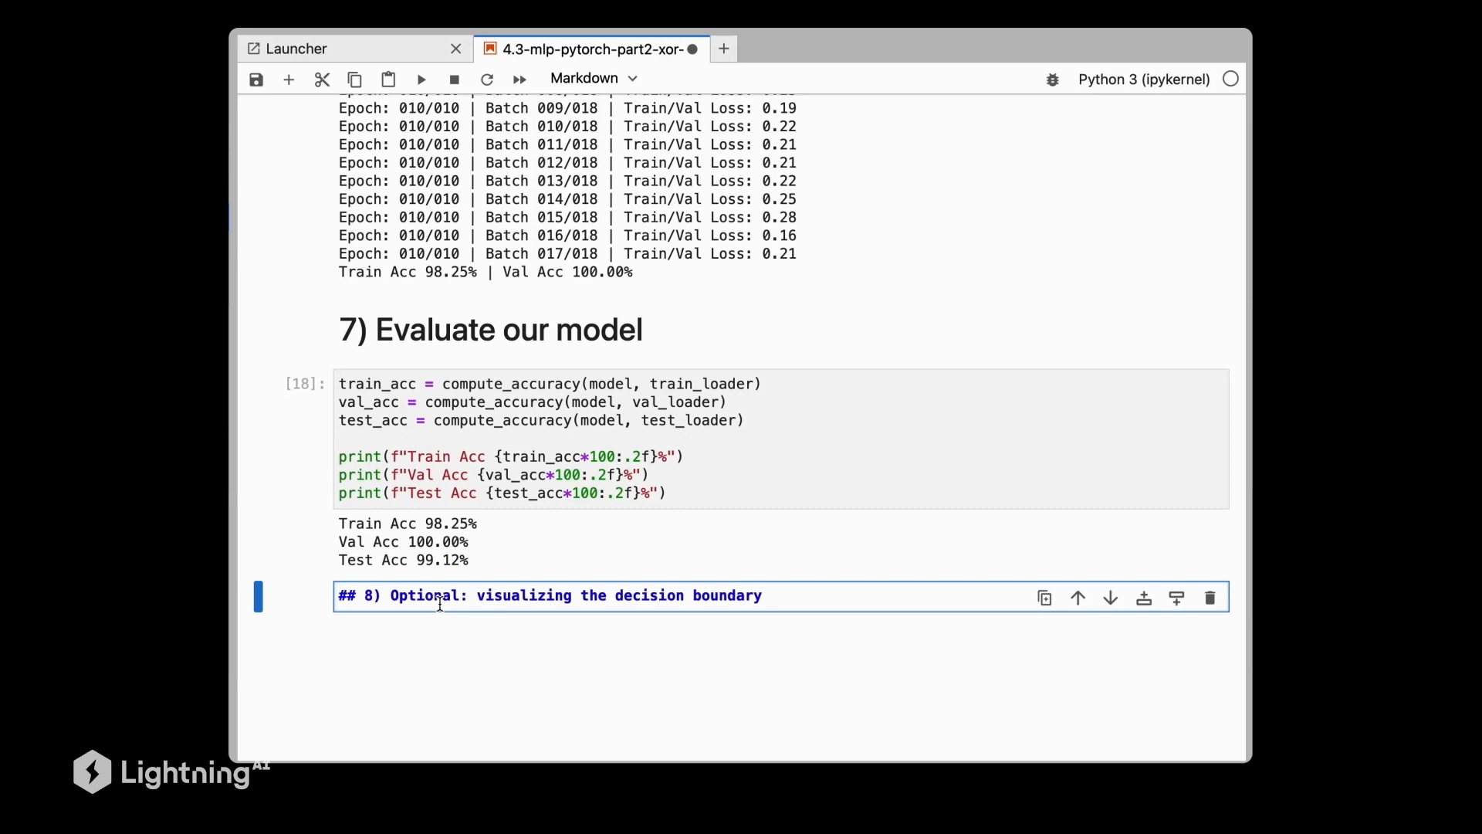
- Render the decision-boundary heading and plot decision regions for X_train, y_train with the model
key(shift+enter)
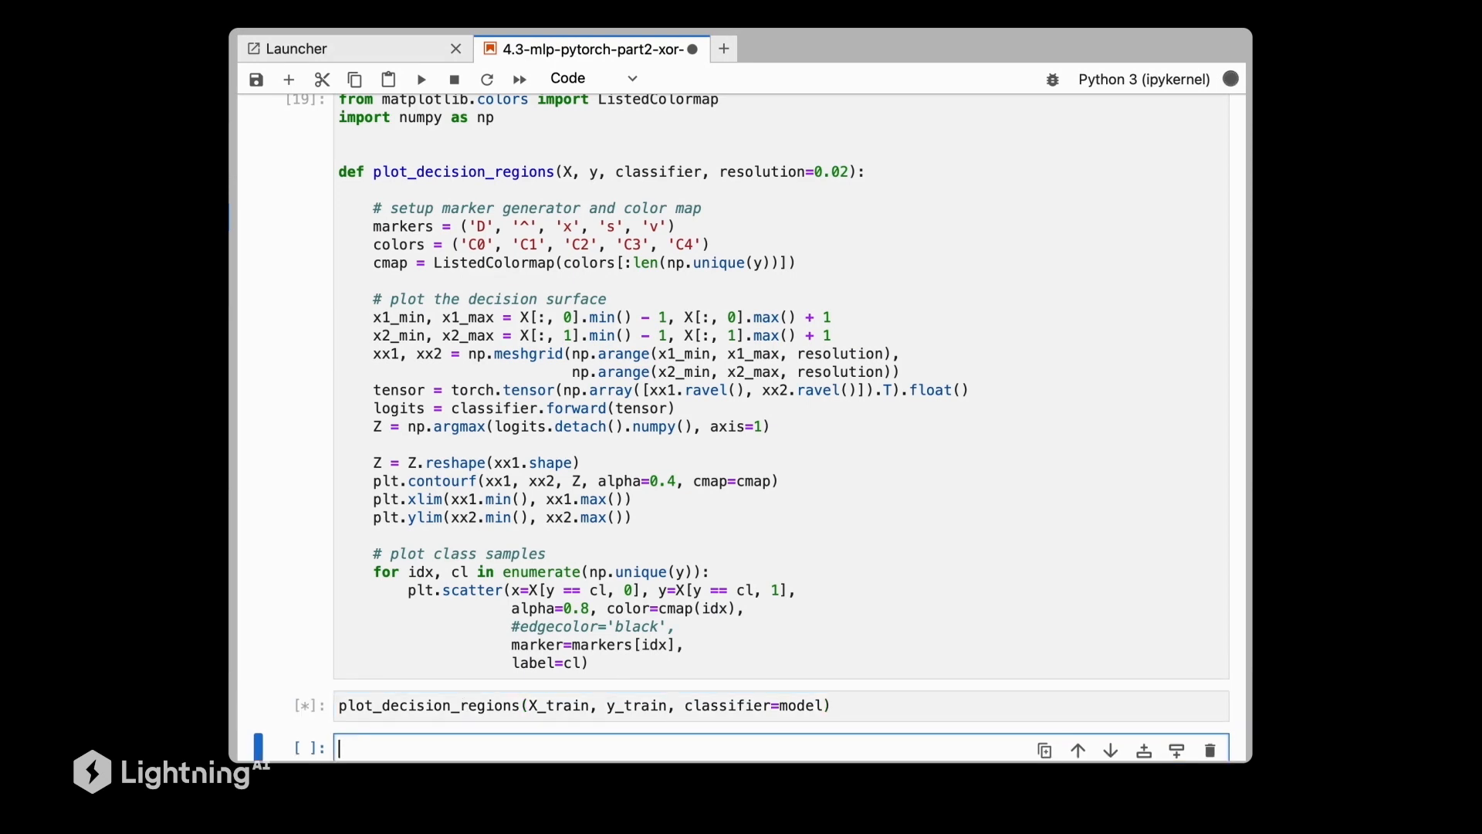
click(421, 78)
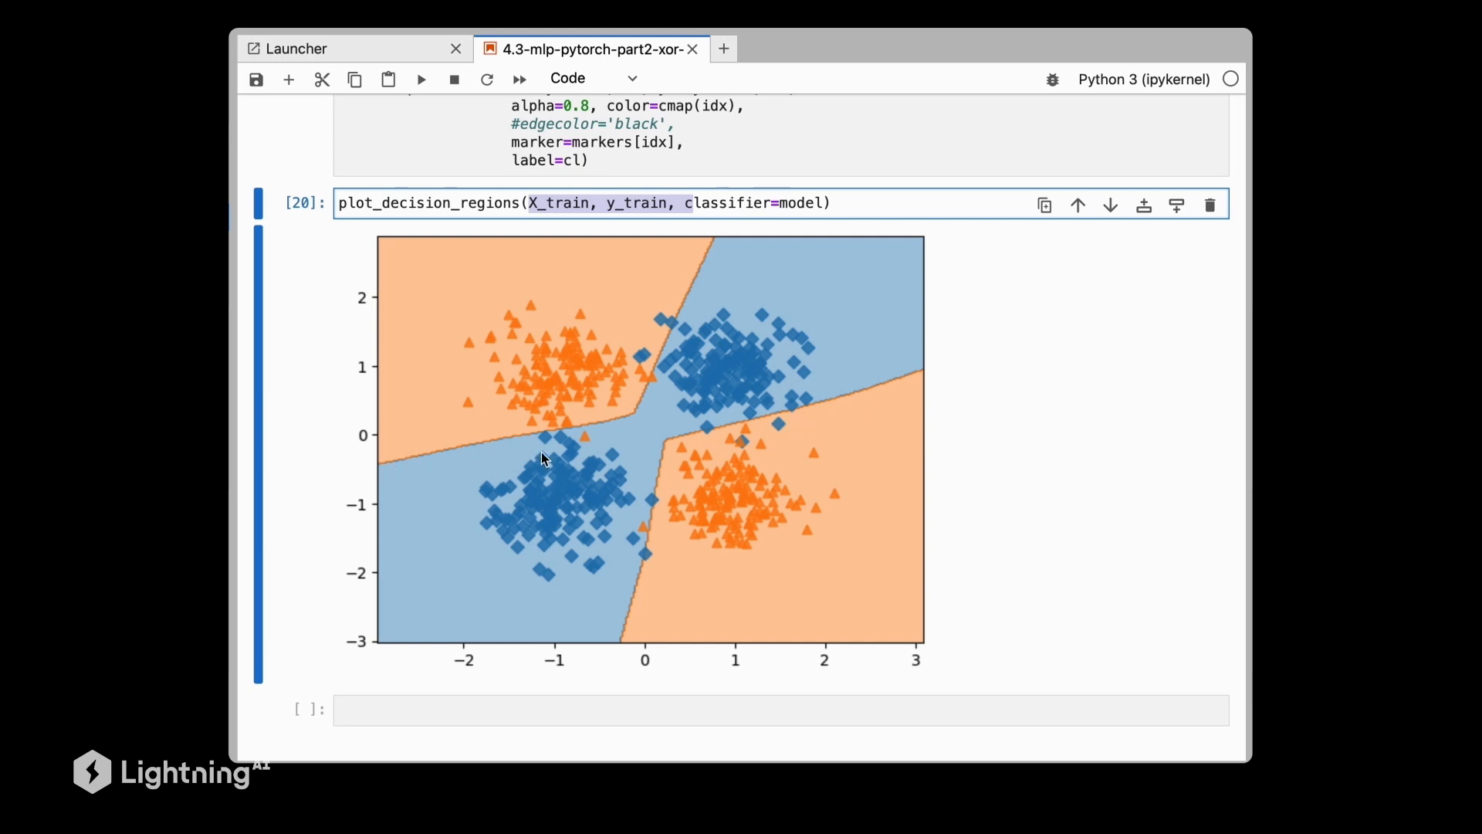
mouse_move(564, 445)
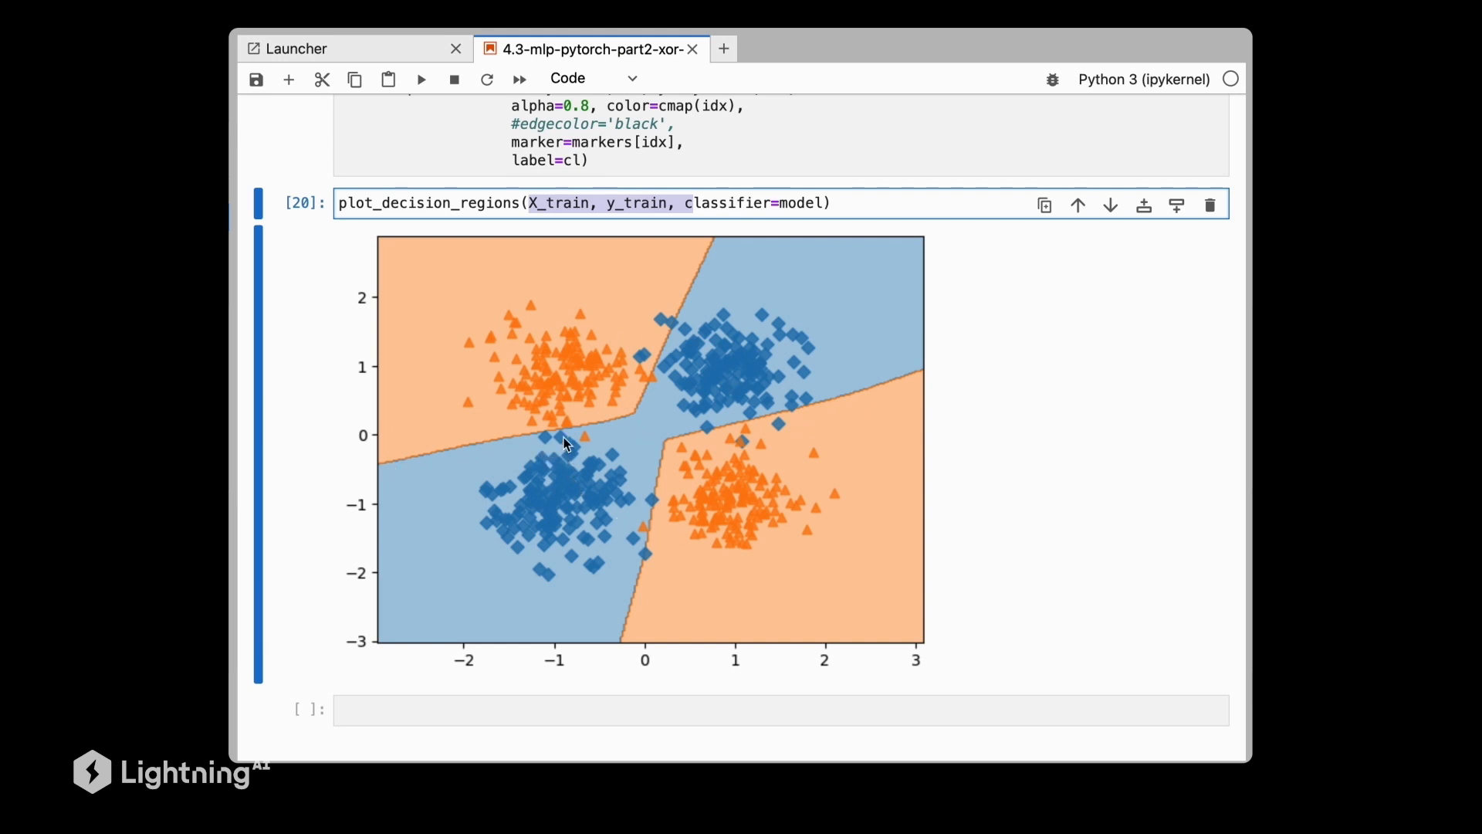
mouse_move(740, 443)
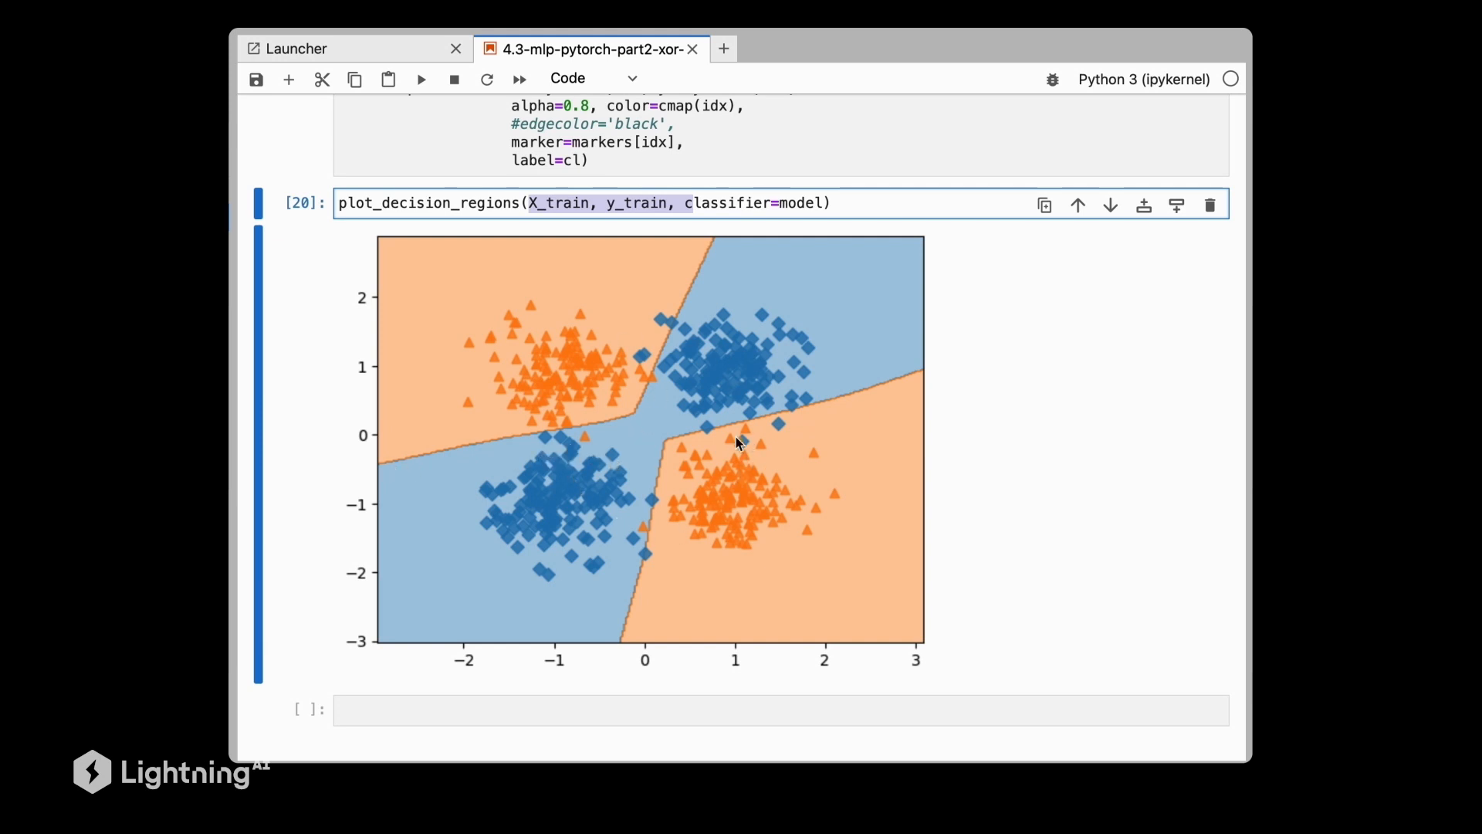
mouse_move(674, 495)
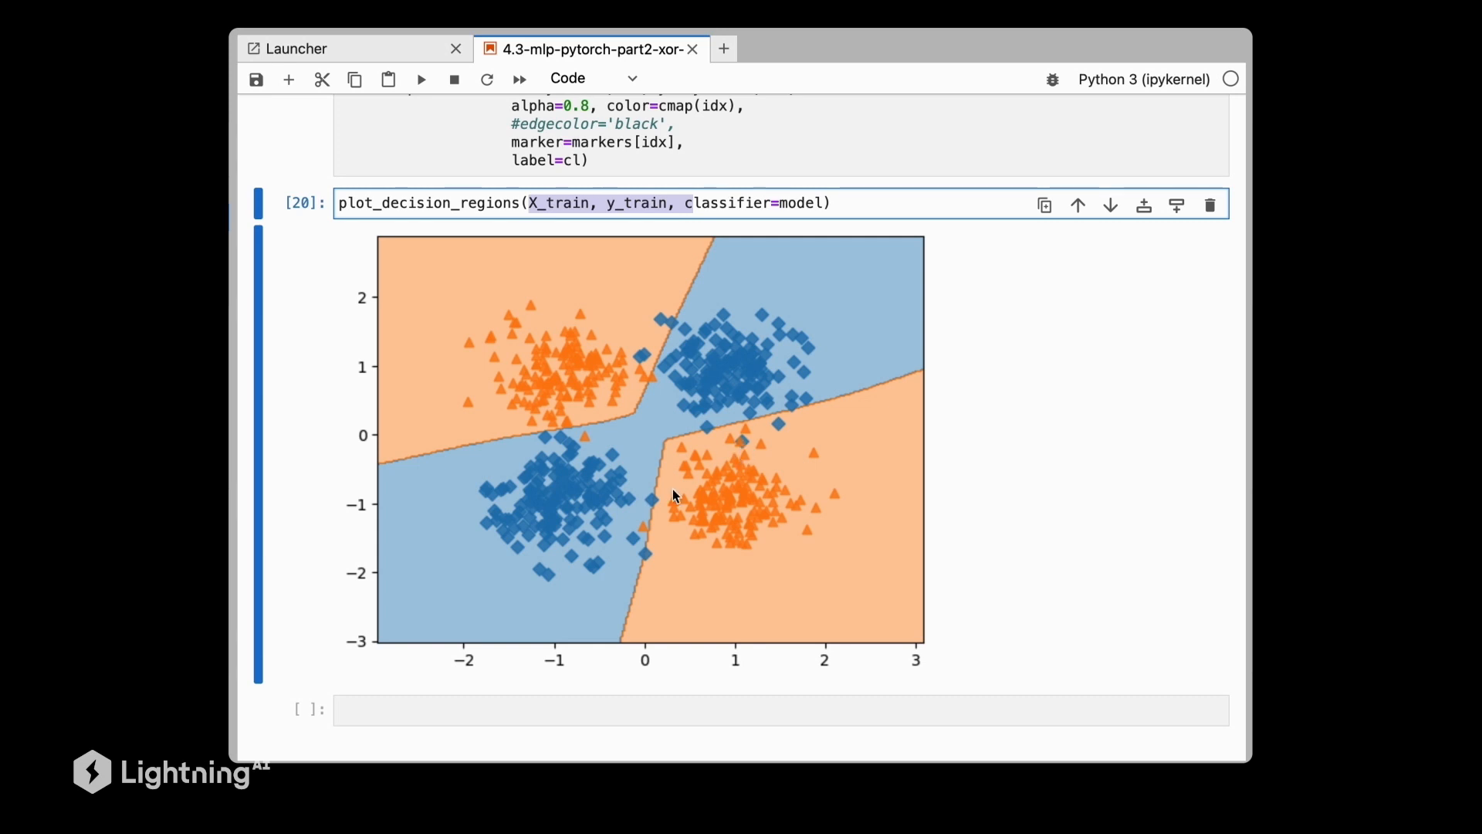
mouse_move(582, 451)
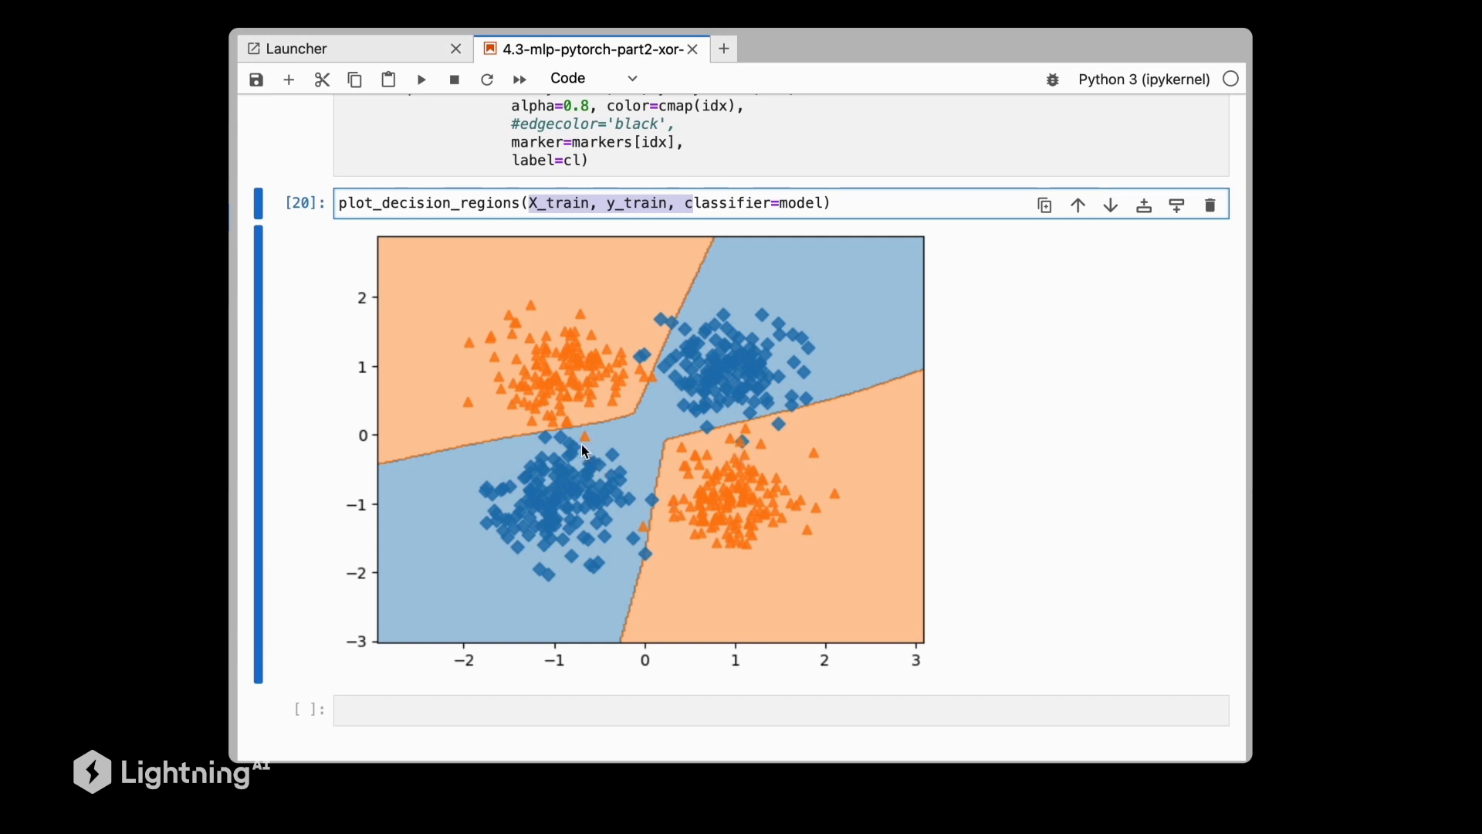